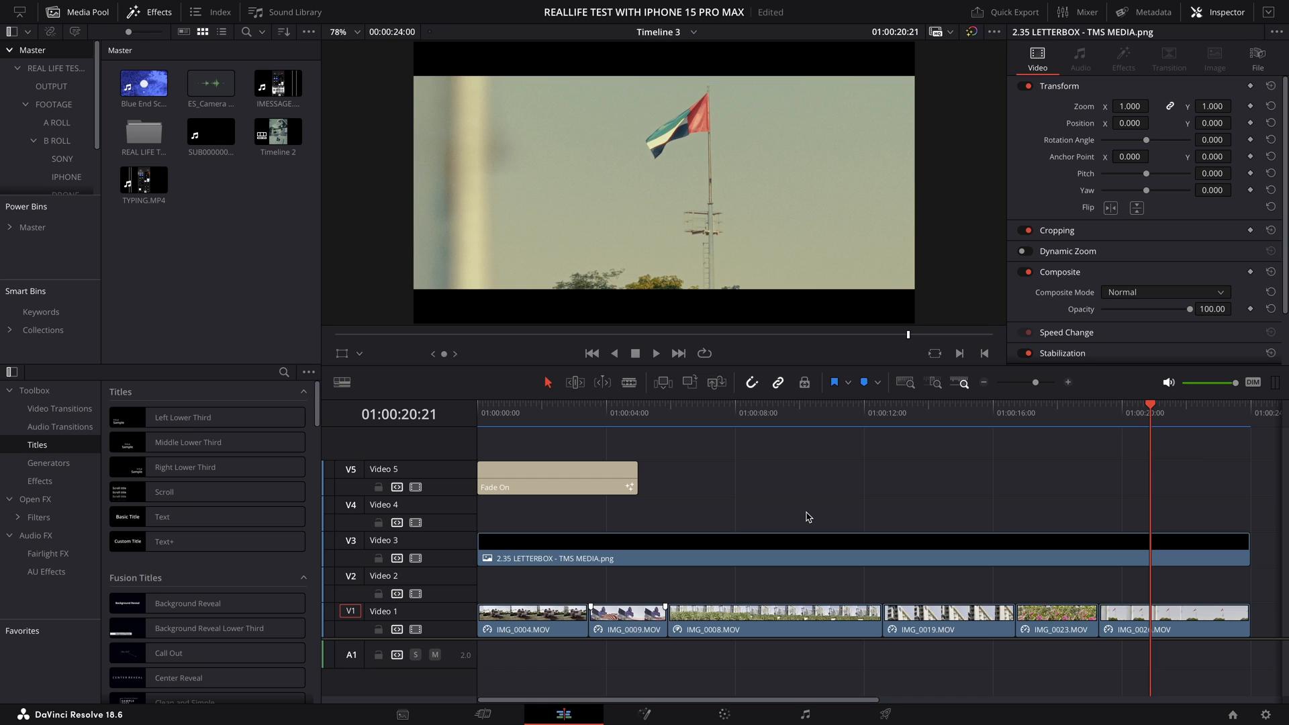
mouse_move(764, 553)
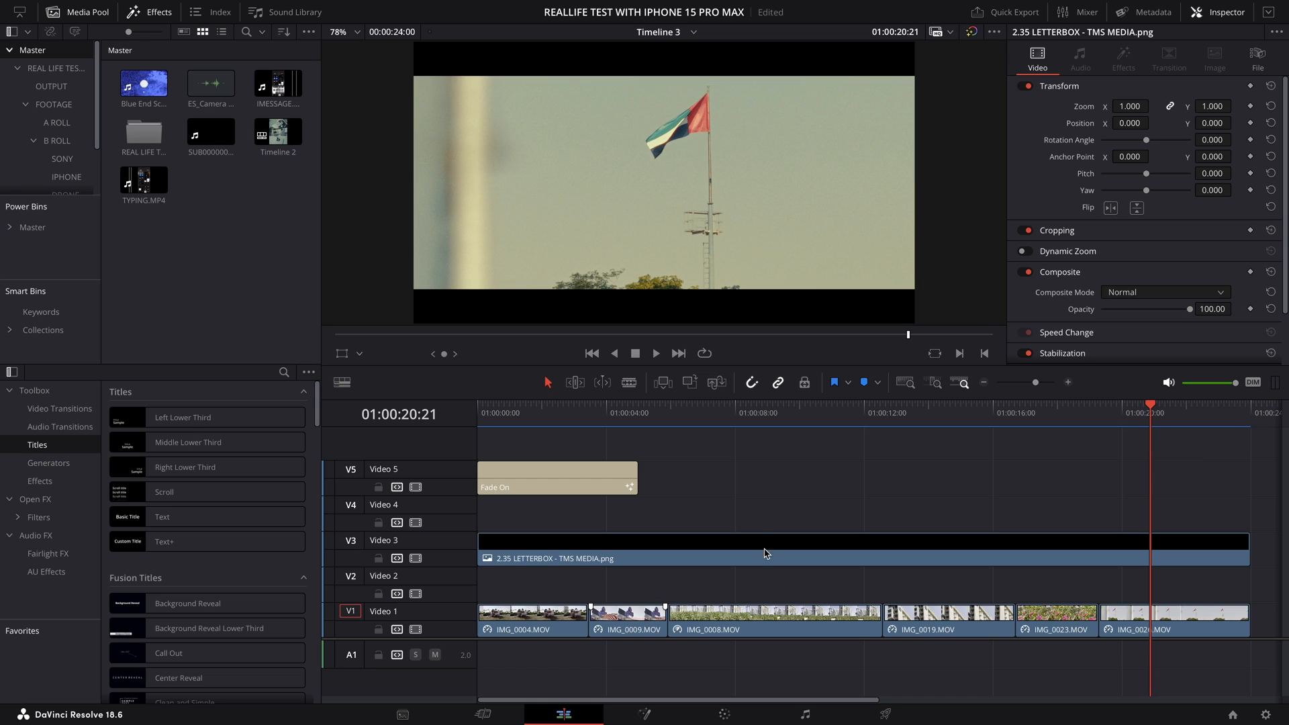
Step: Switch to the Deliver page and reveal the Custom Export presets
click(885, 713)
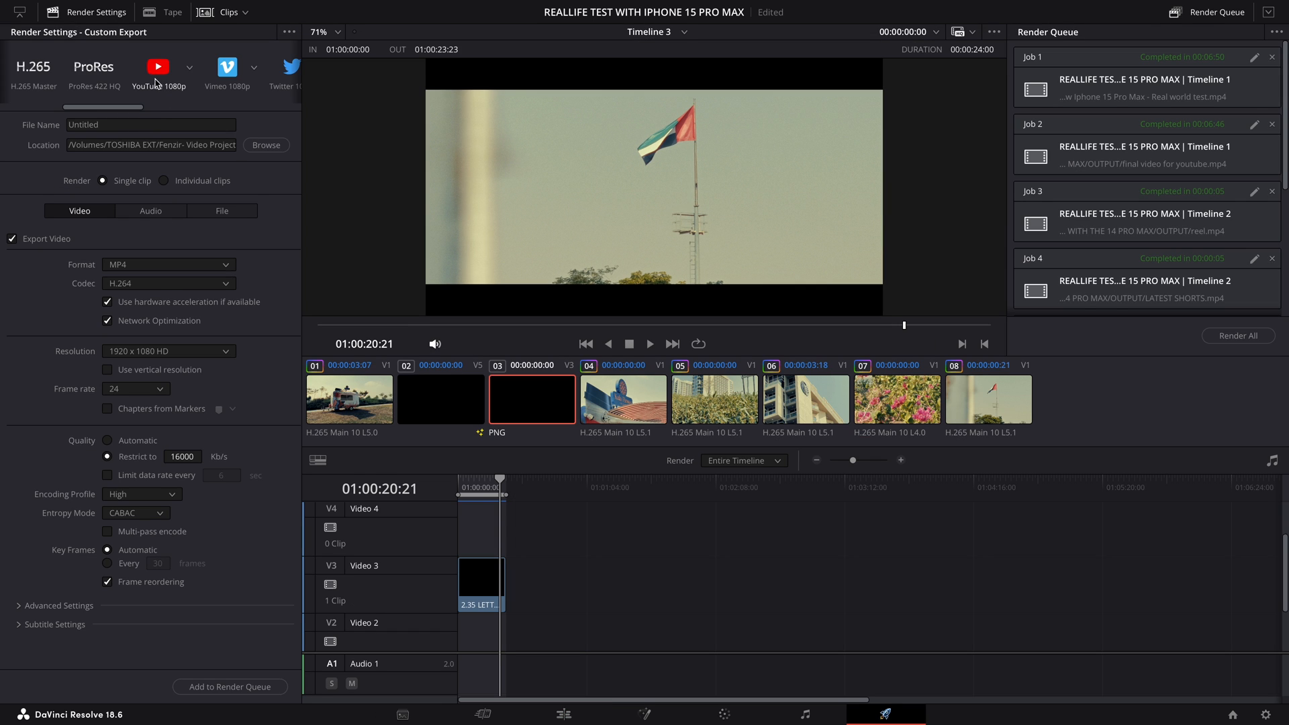
mouse_move(187, 74)
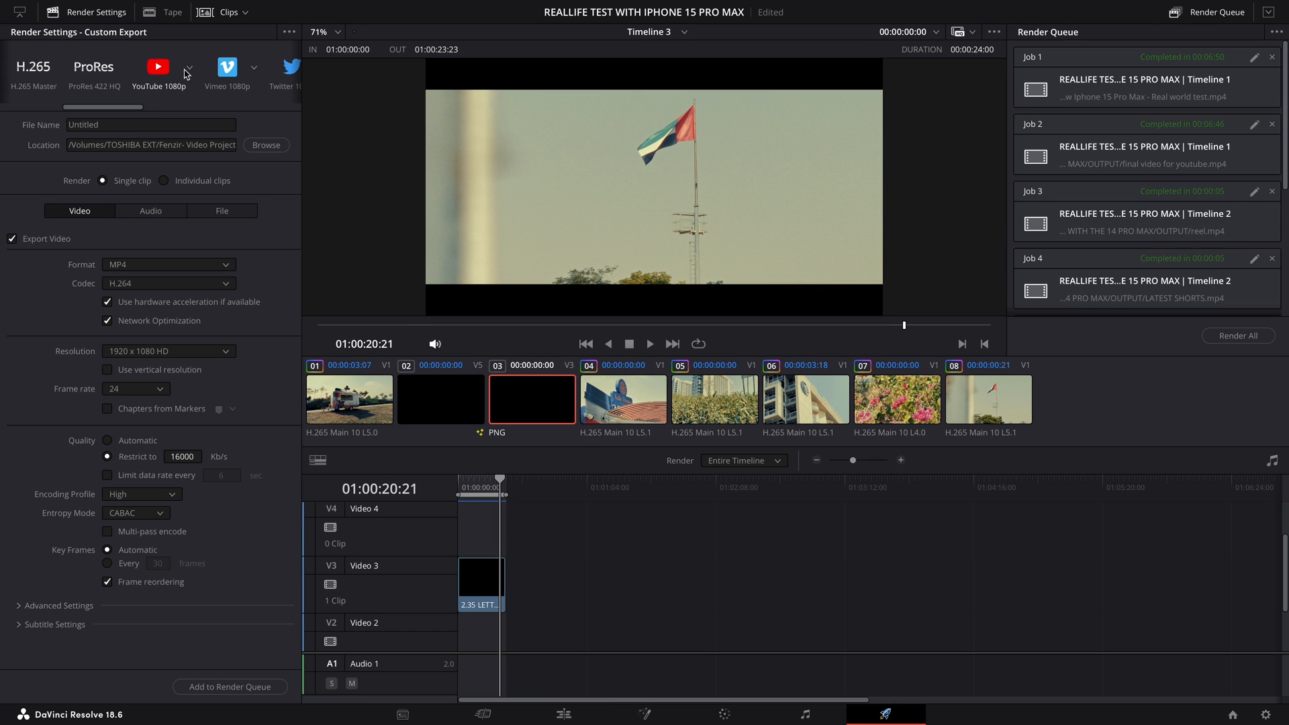
click(187, 70)
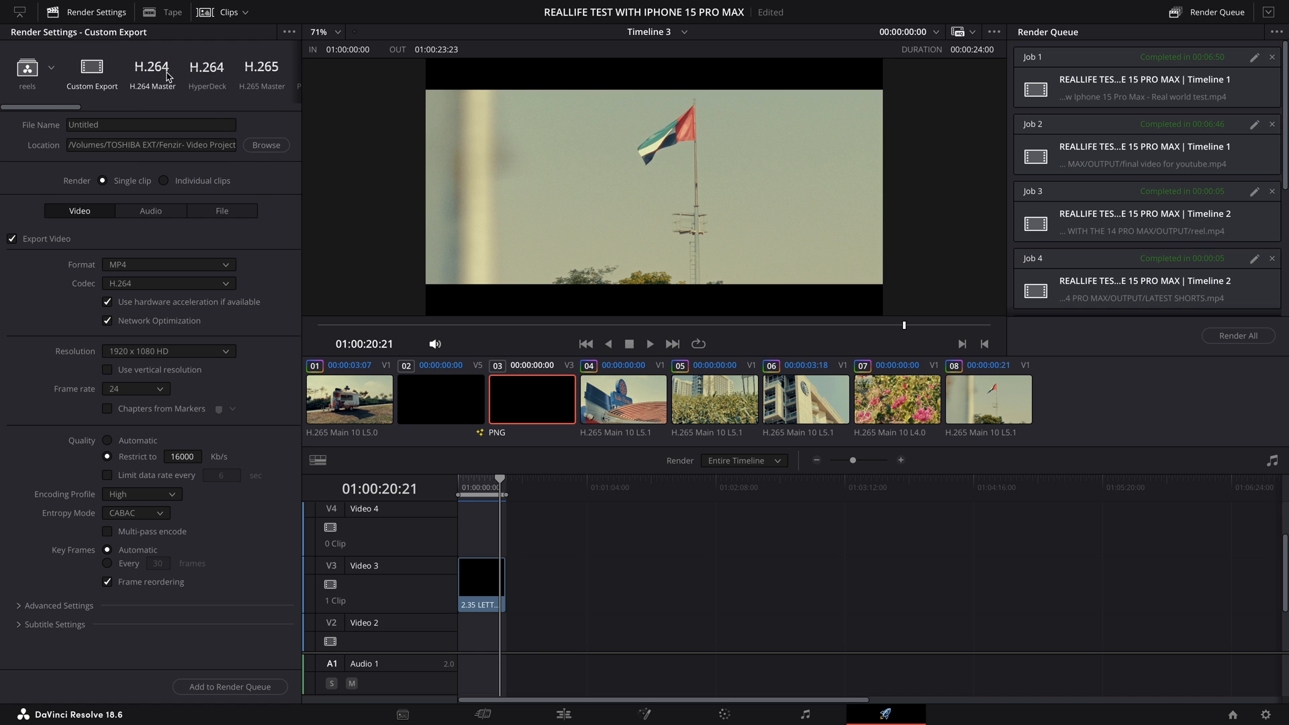
Step: Set the render file name to "banger video"
click(169, 350)
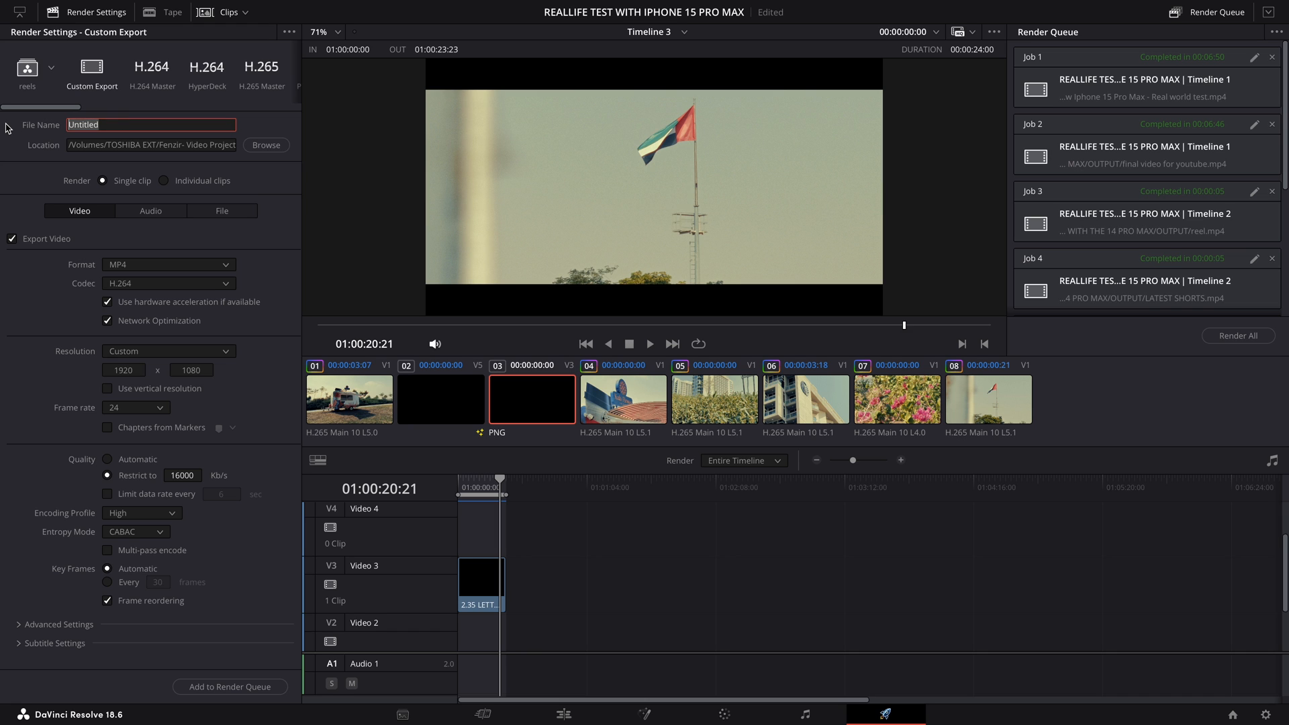
text(bang)
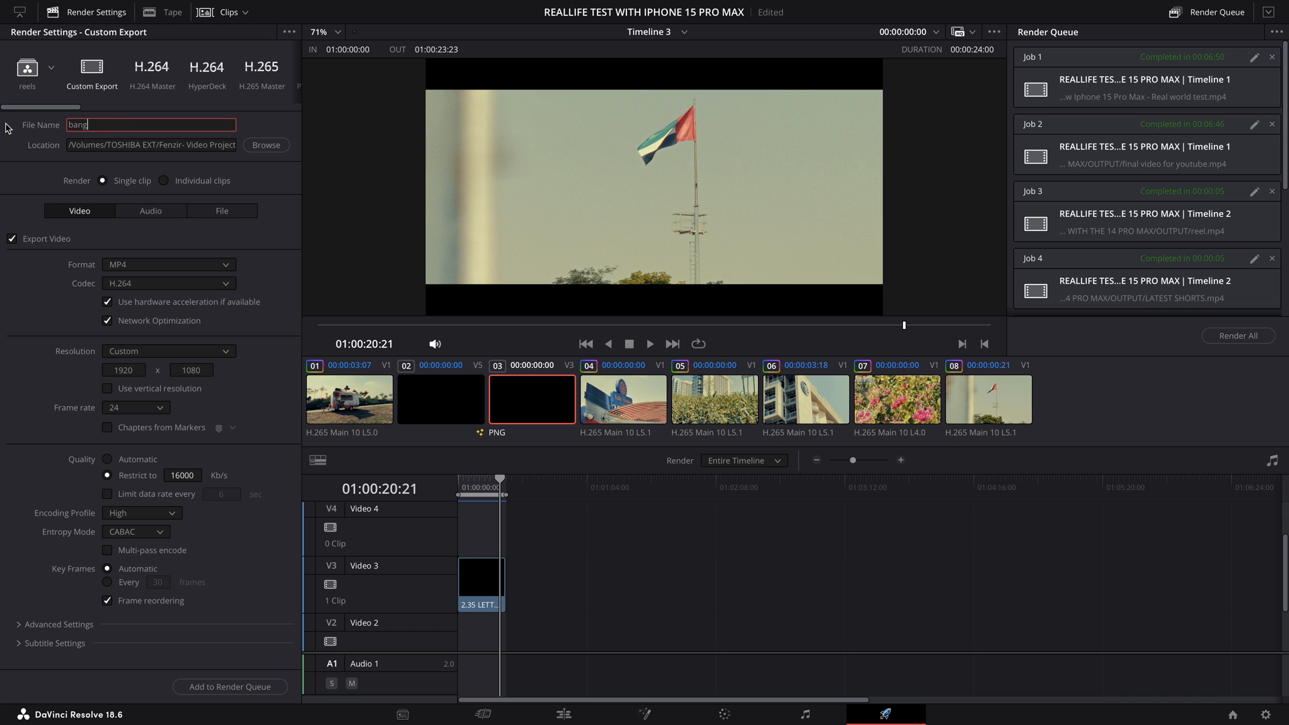
text(er)
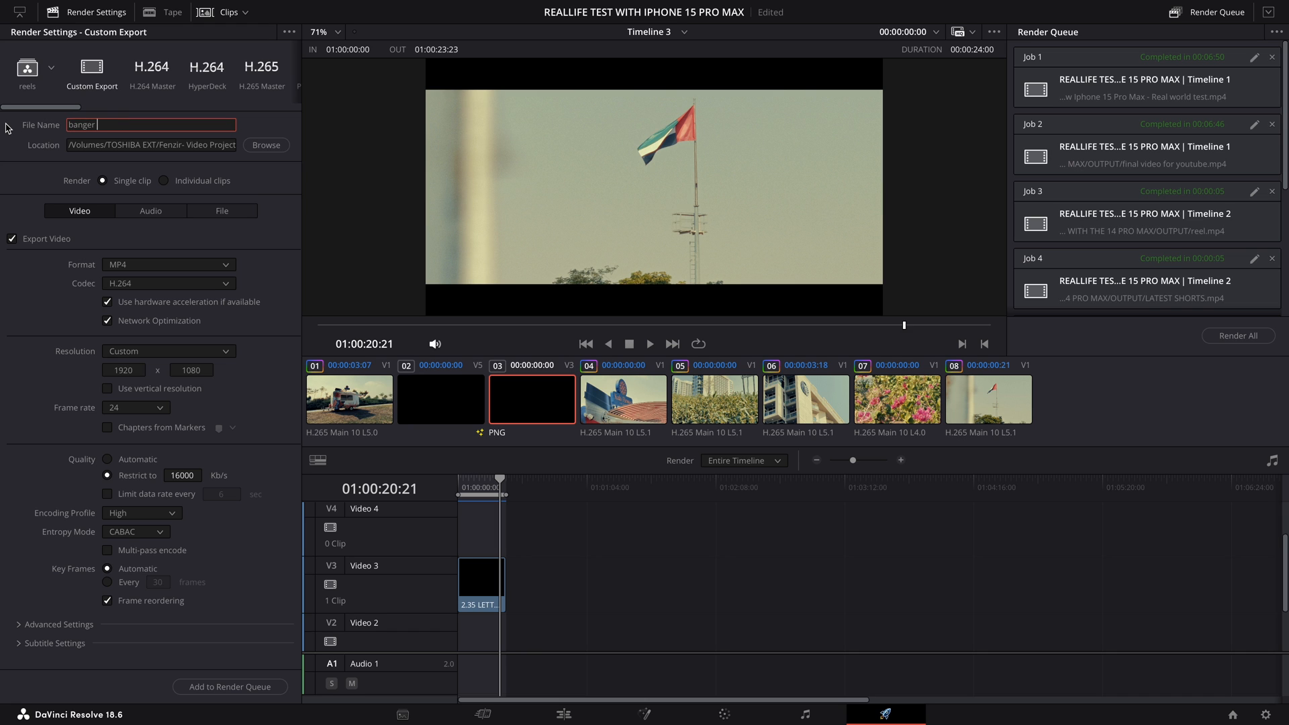
text(video)
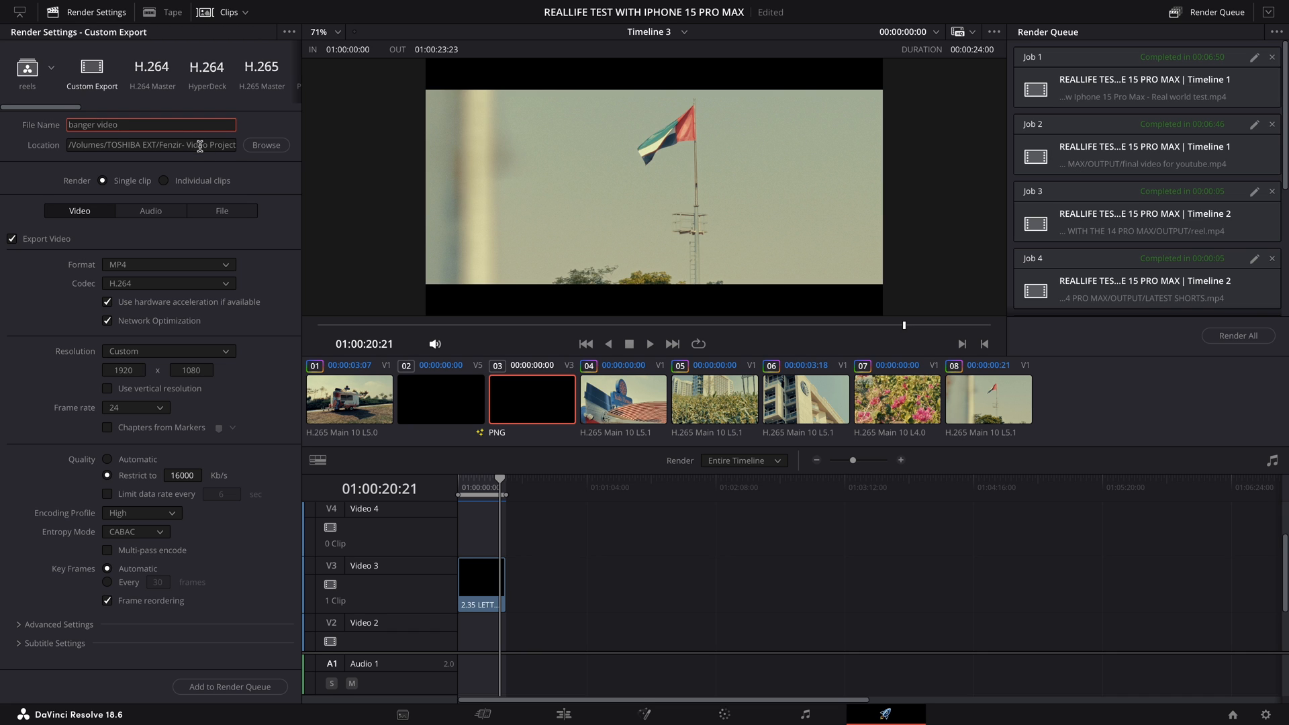
mouse_move(213, 255)
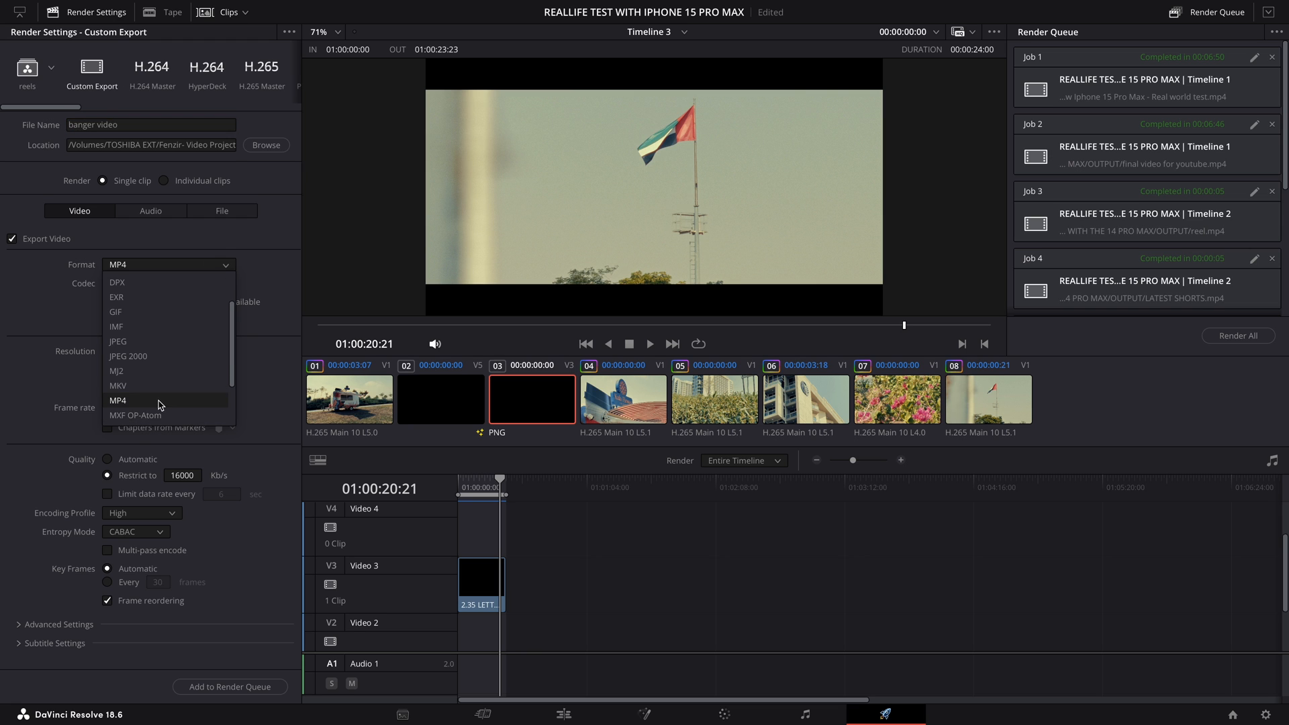
Step: Keep MP4 format and set the resolution to 3840 x 2160 Ultra HD
click(119, 400)
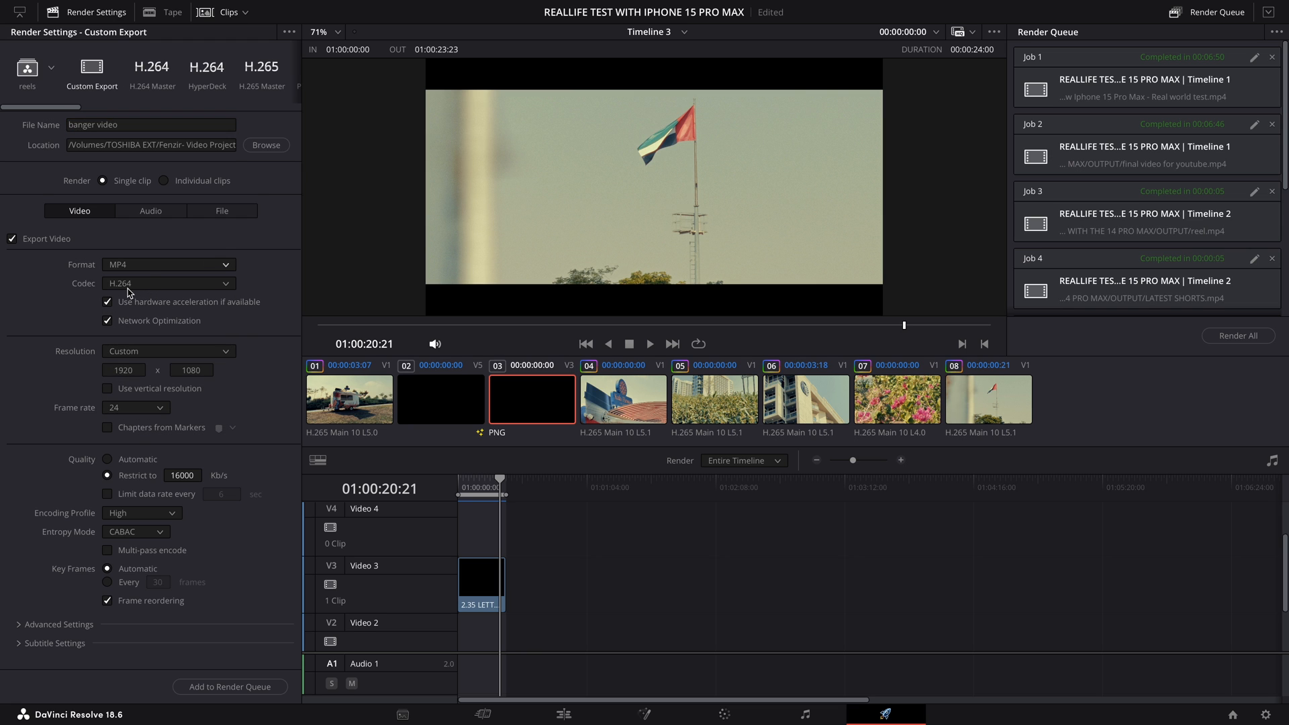
mouse_move(197, 330)
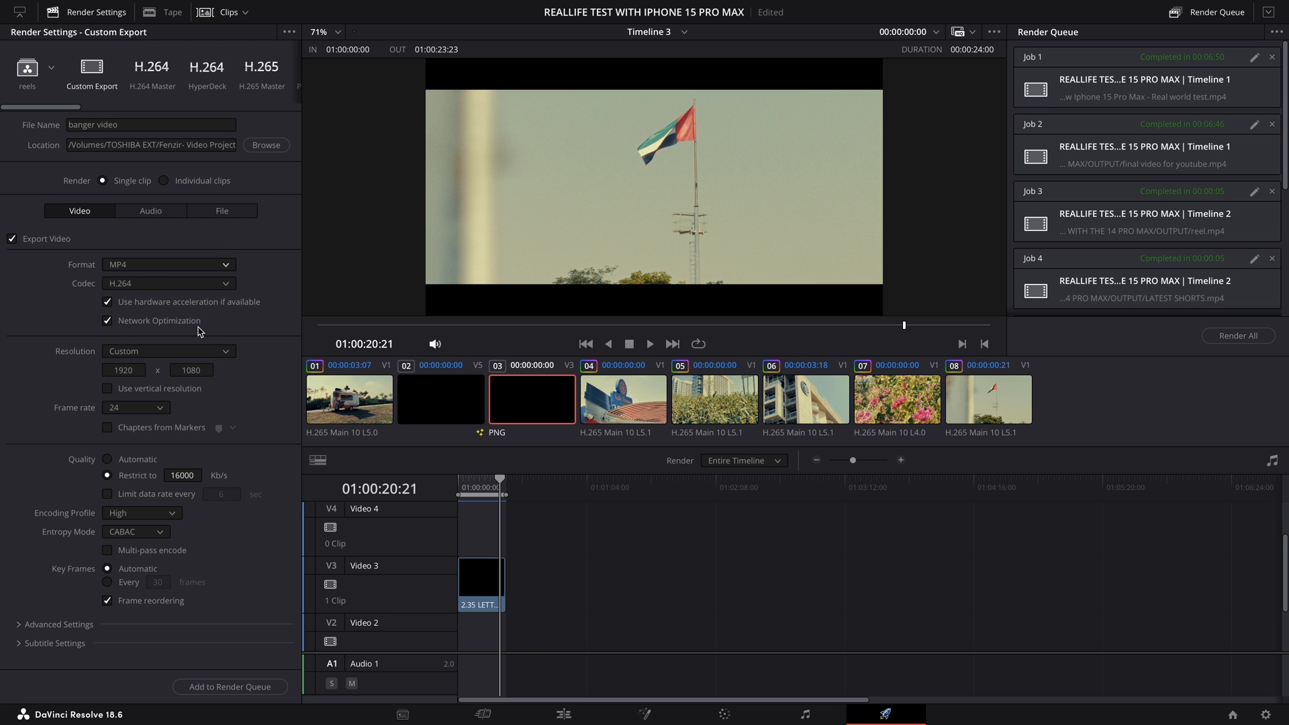
click(168, 350)
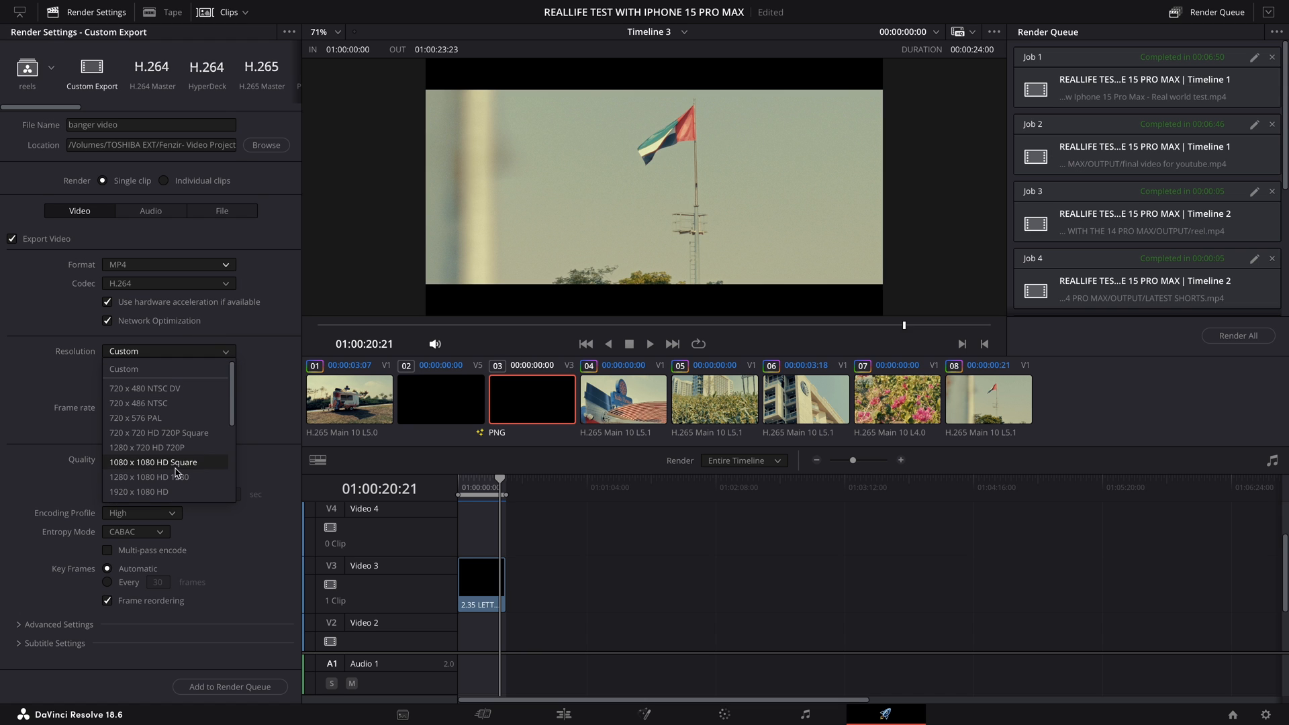
scroll(down, 3)
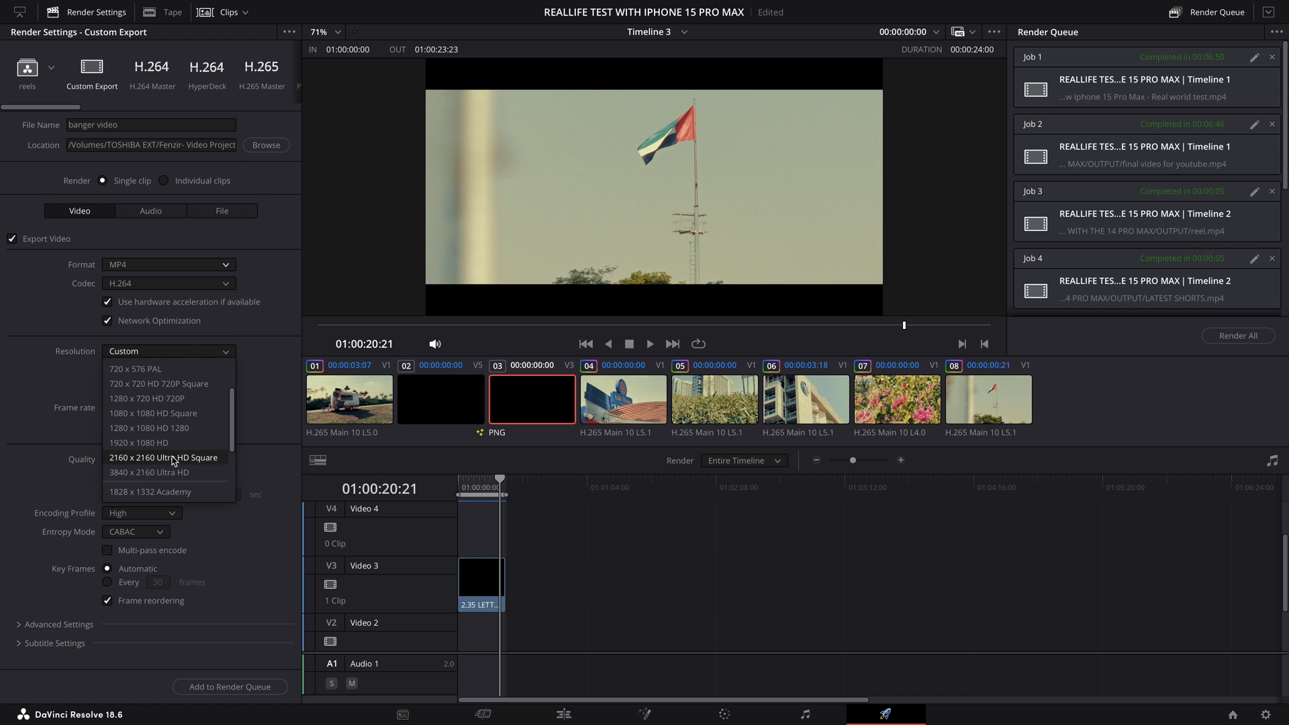
click(149, 471)
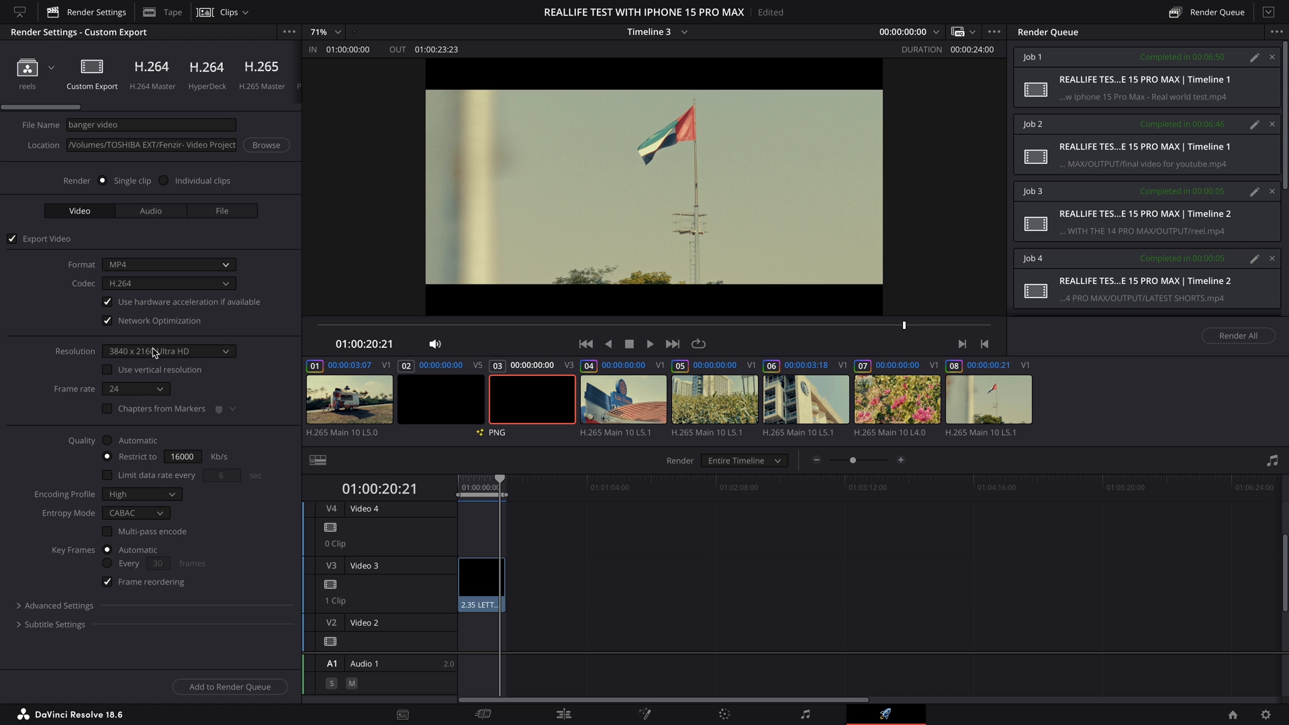
mouse_move(117, 438)
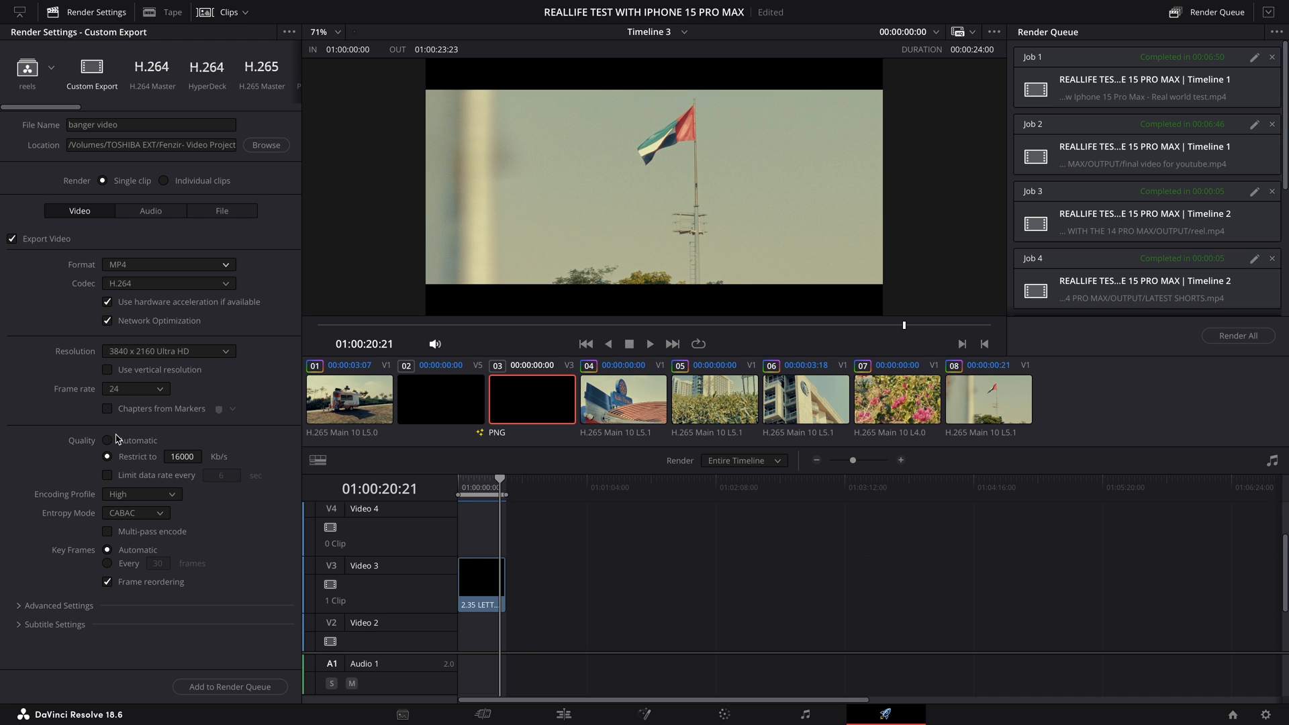
Step: Set video quality to restrict the bitrate to a fixed value
click(107, 440)
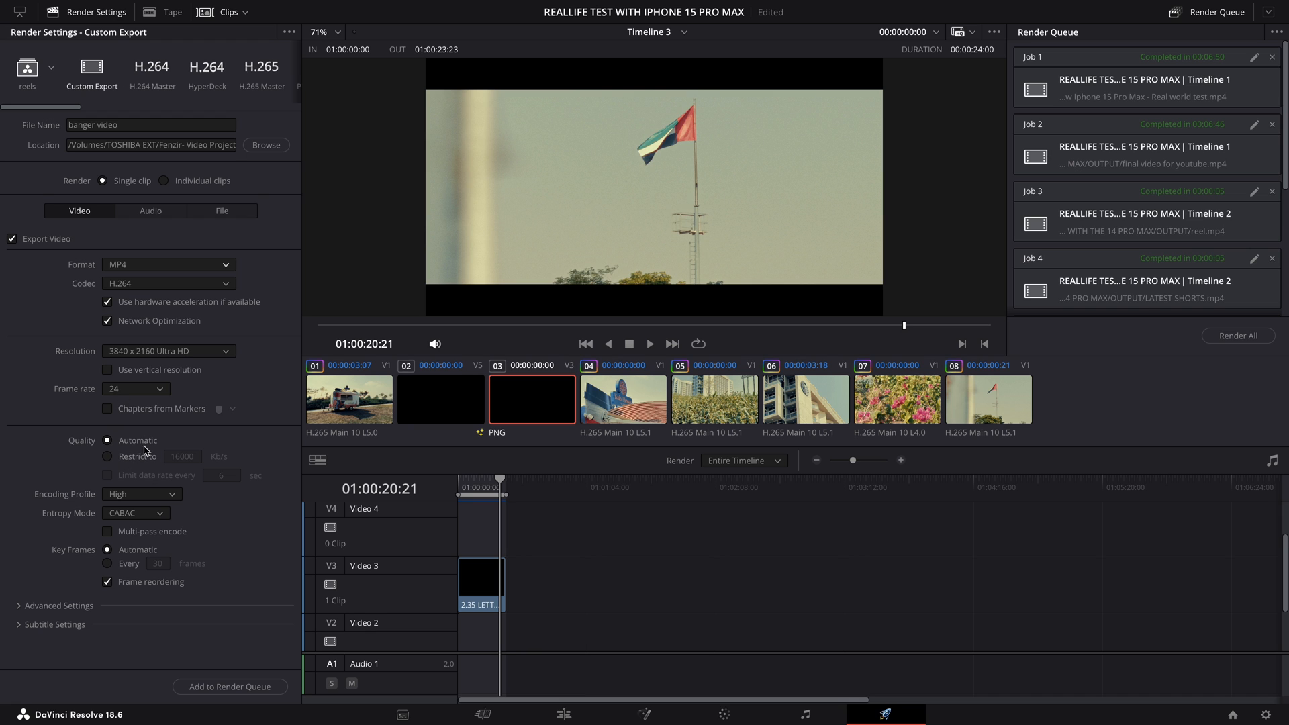
click(108, 456)
text(65000)
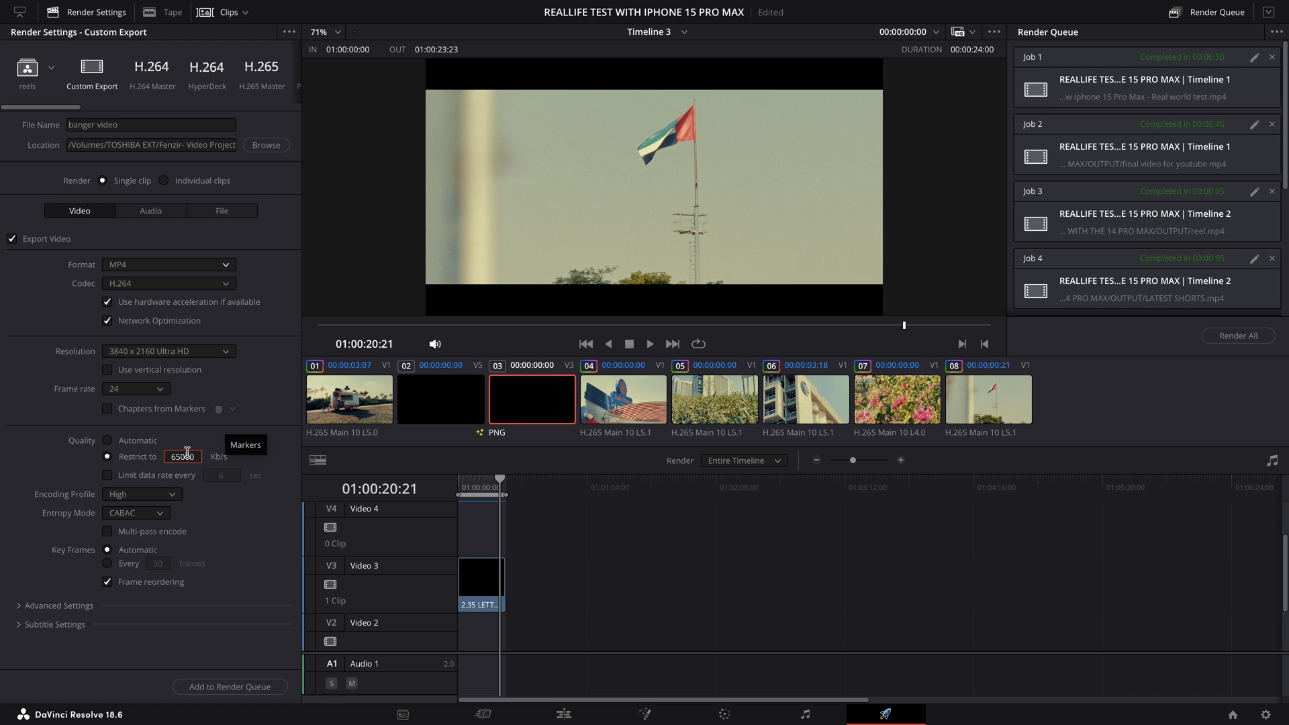
mouse_move(207, 437)
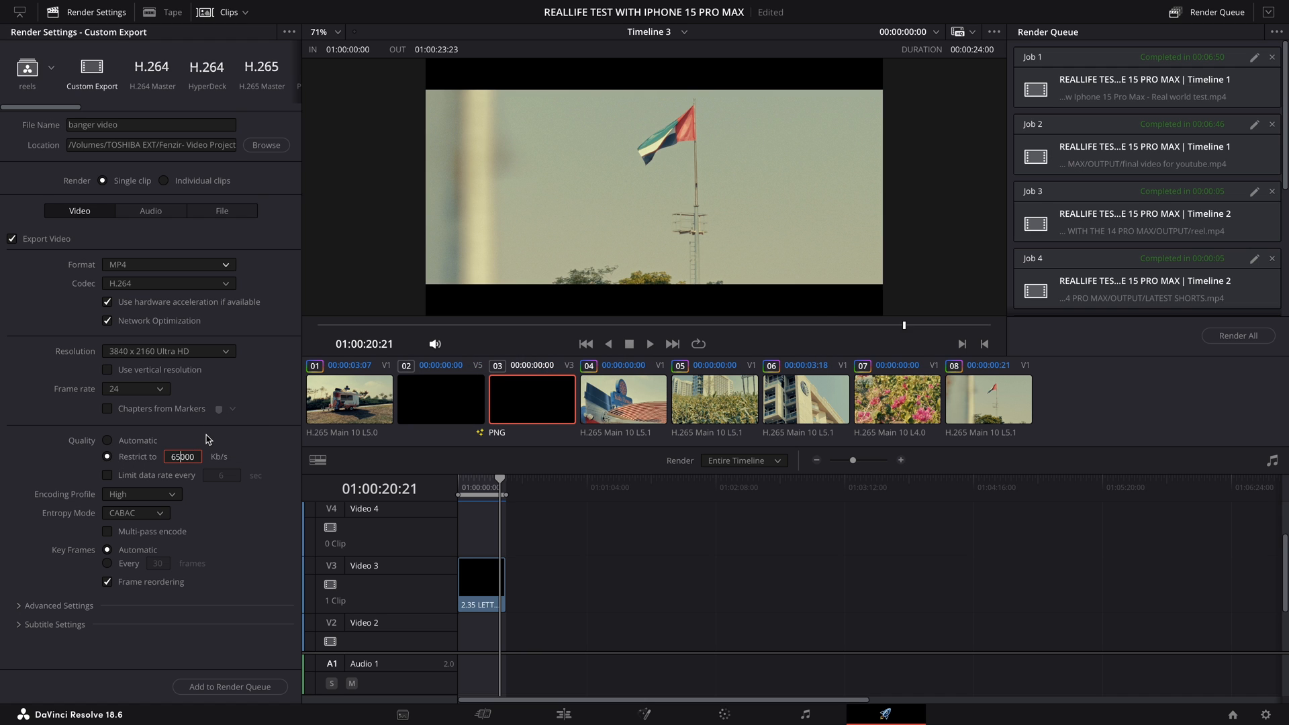
mouse_move(220, 456)
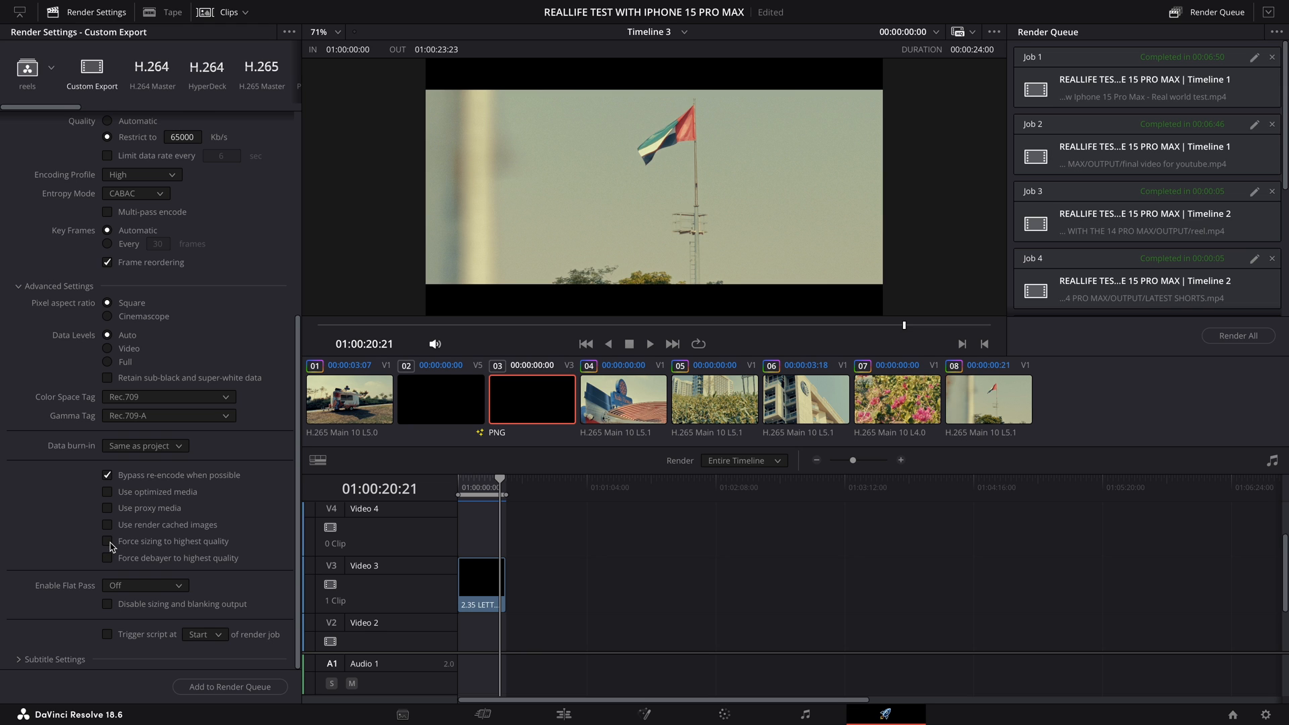
Step: Enable Force sizing to highest quality in Advanced Settings
click(108, 541)
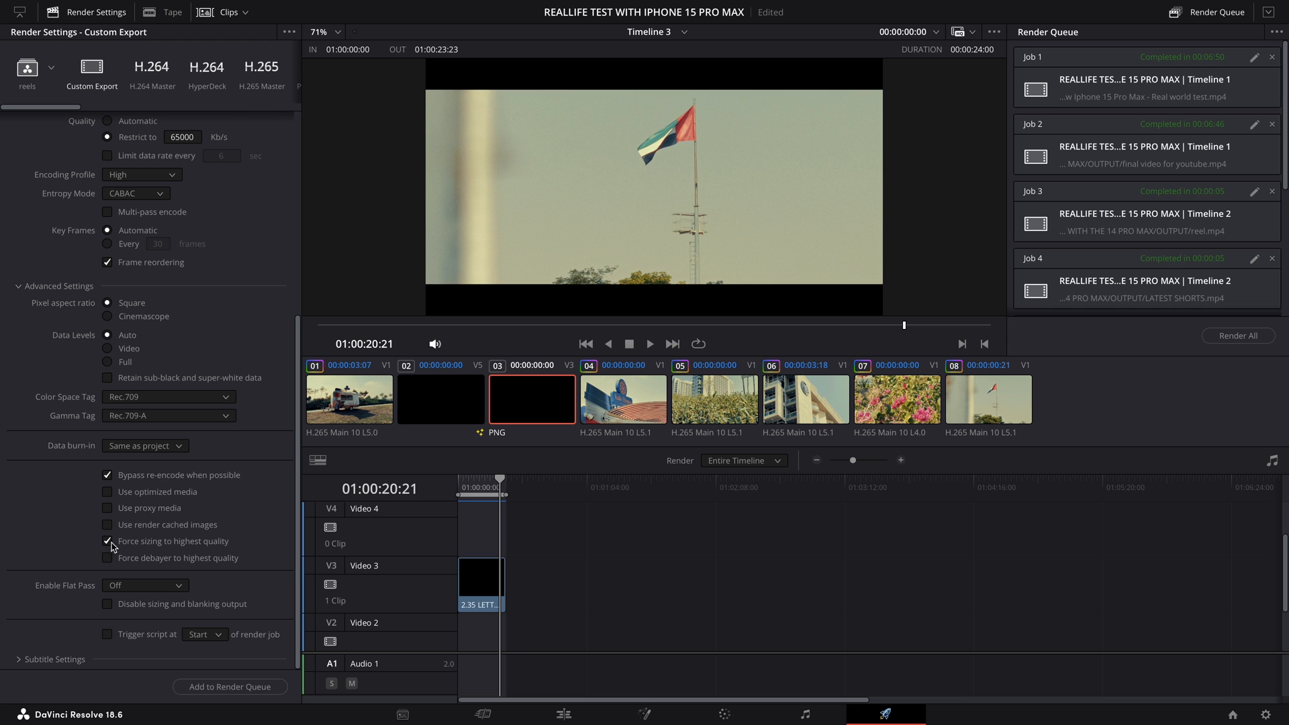
scroll(up, 3)
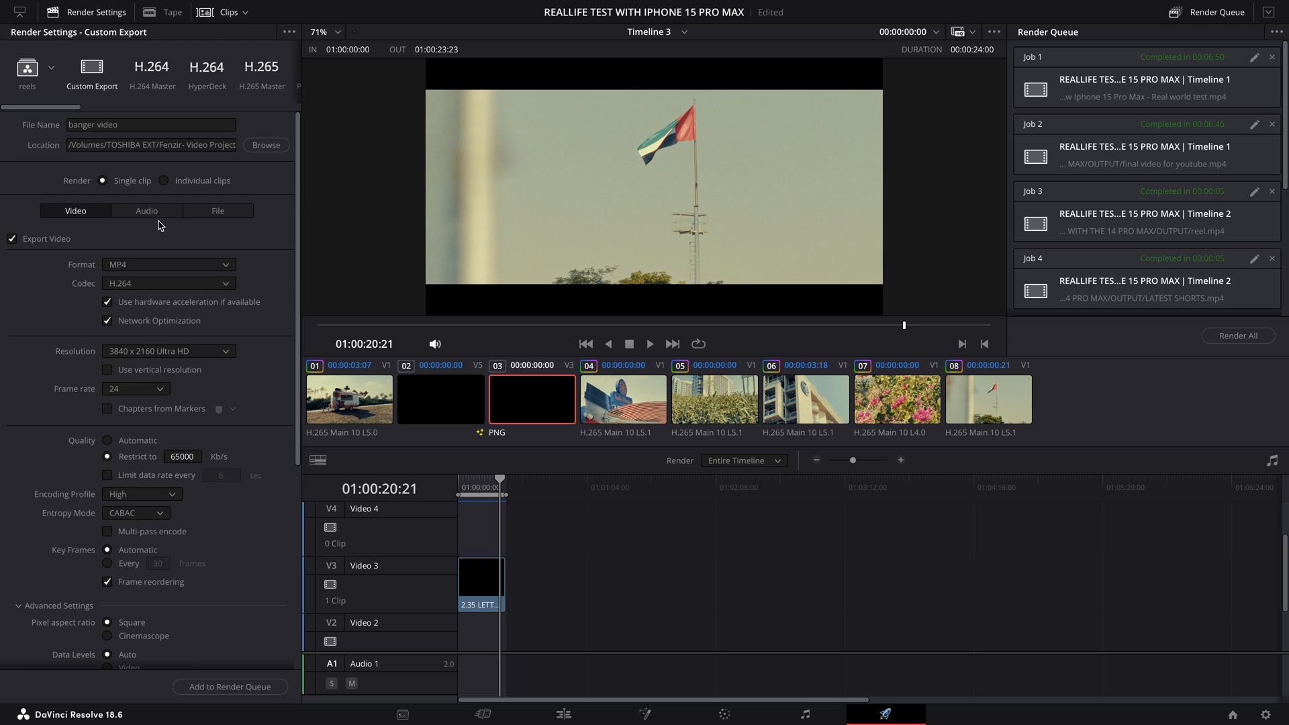
Step: Enable Normalize Audio in the Audio settings with the YouTube loudness mode
click(146, 210)
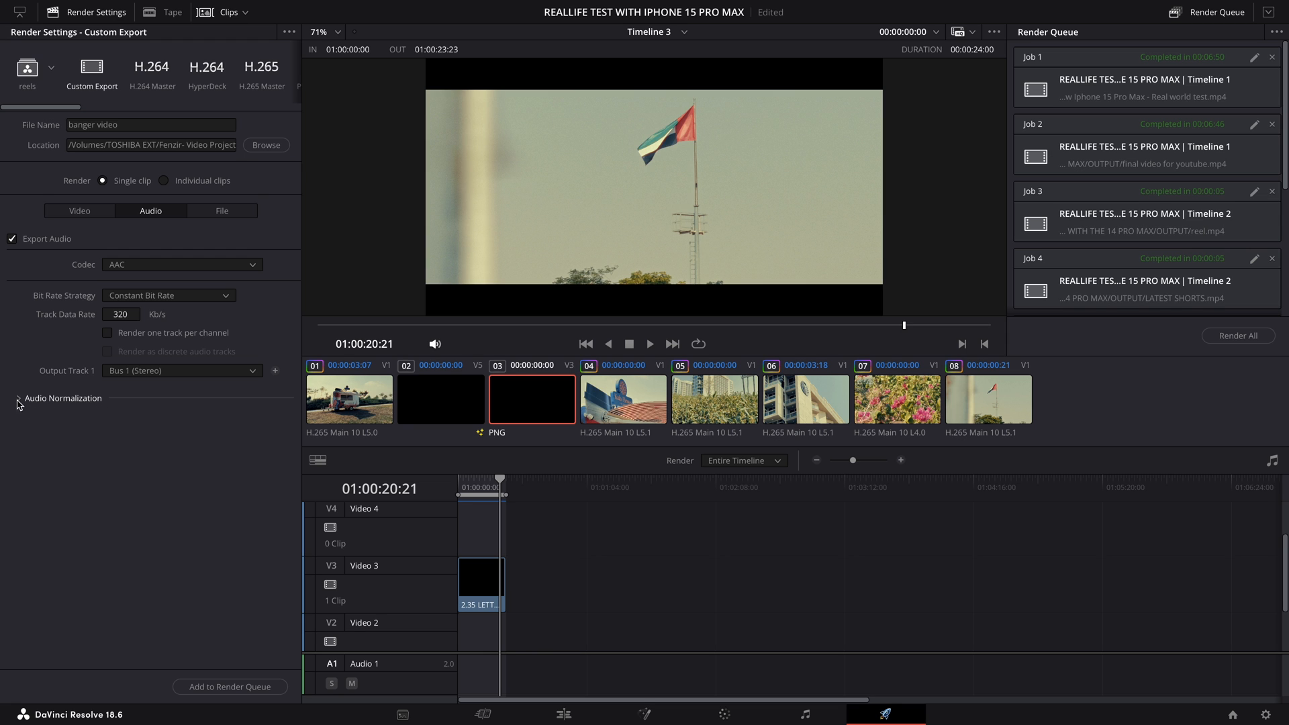
click(16, 398)
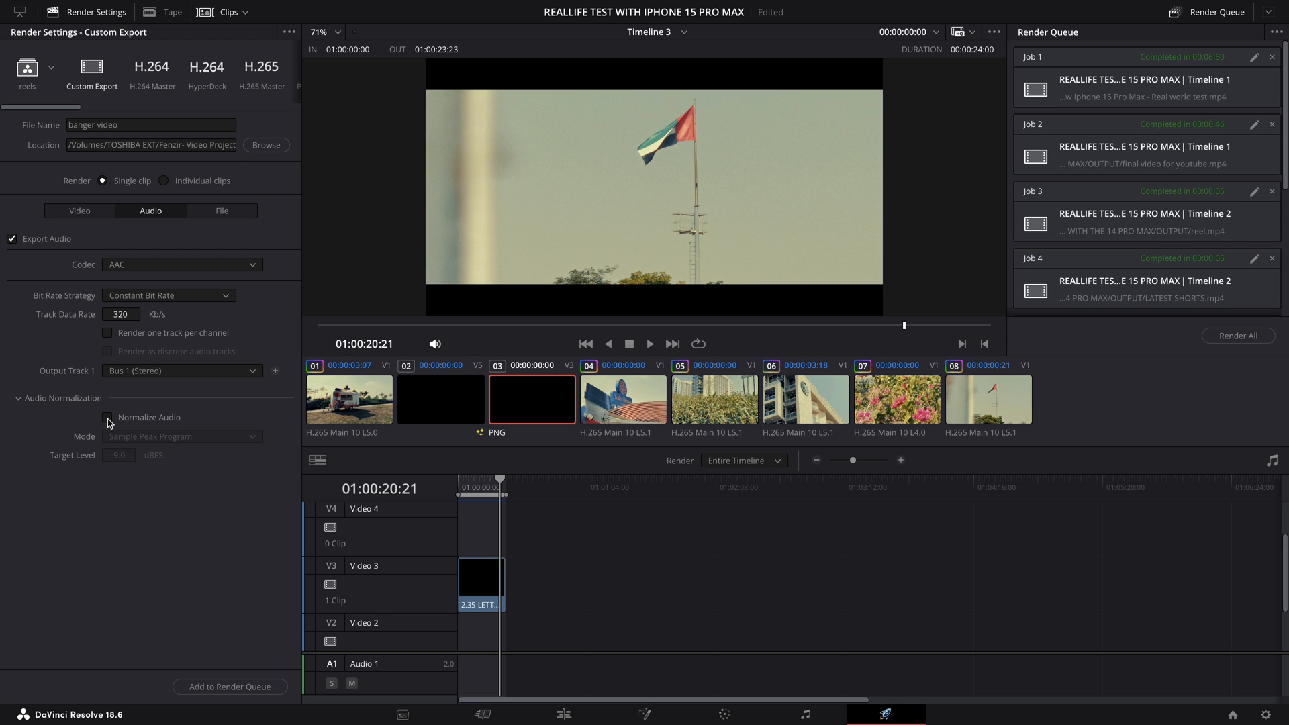
click(107, 416)
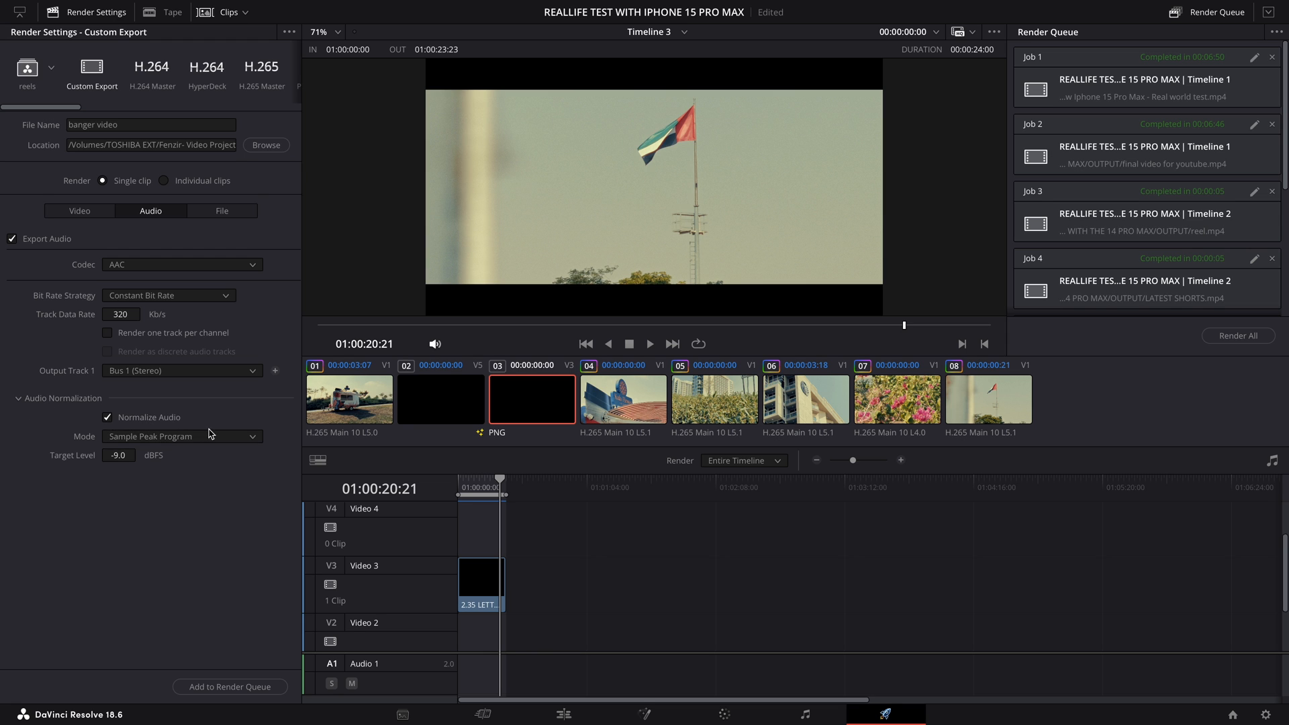
click(181, 435)
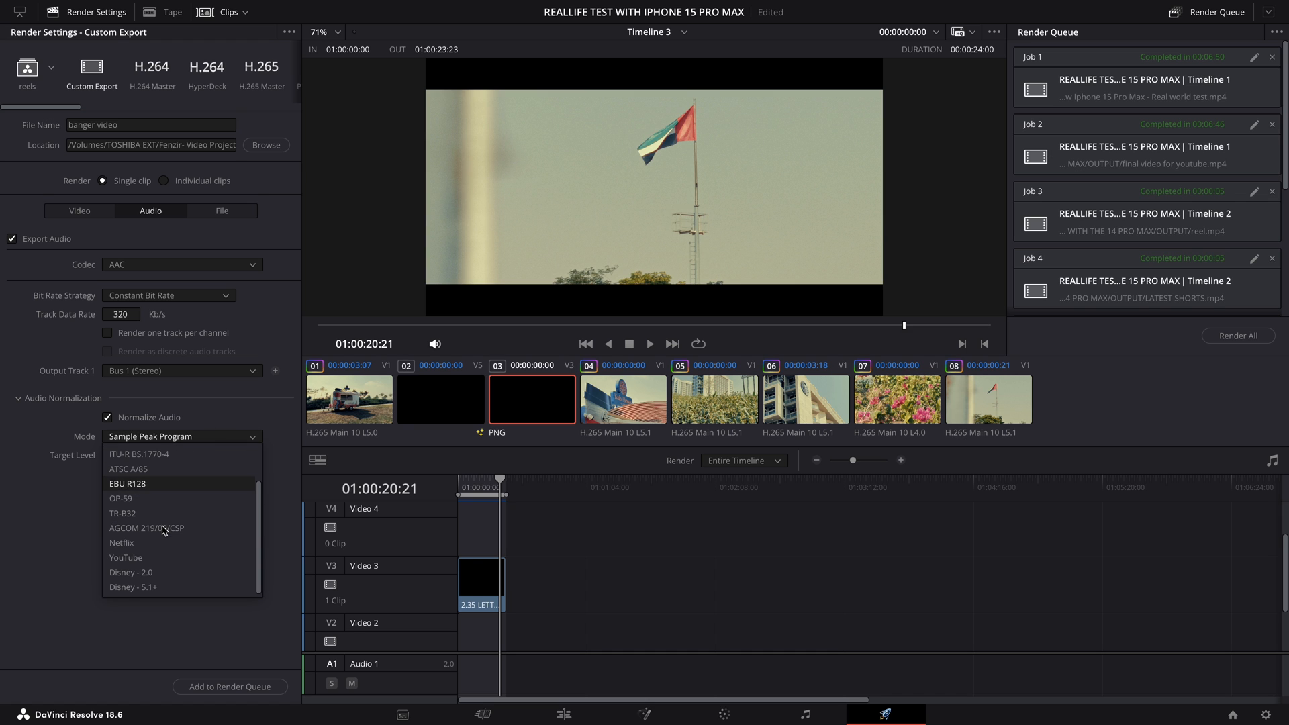
click(126, 558)
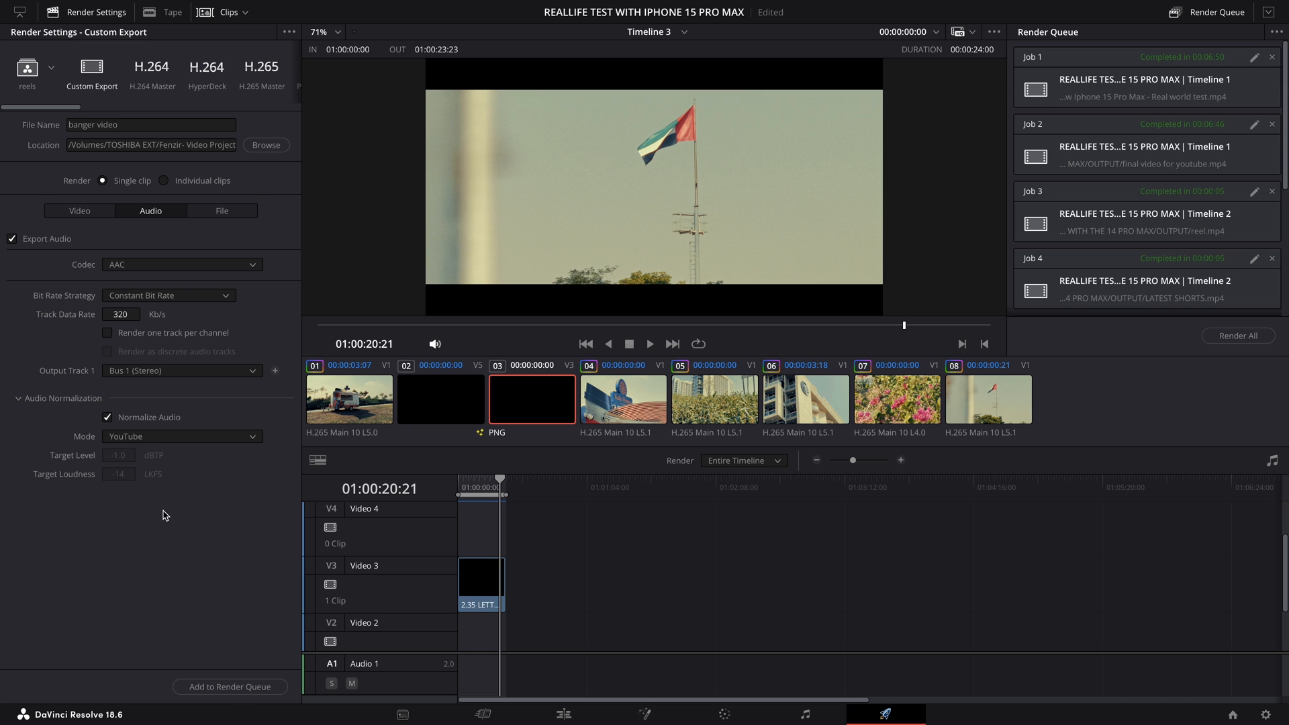
mouse_move(176, 430)
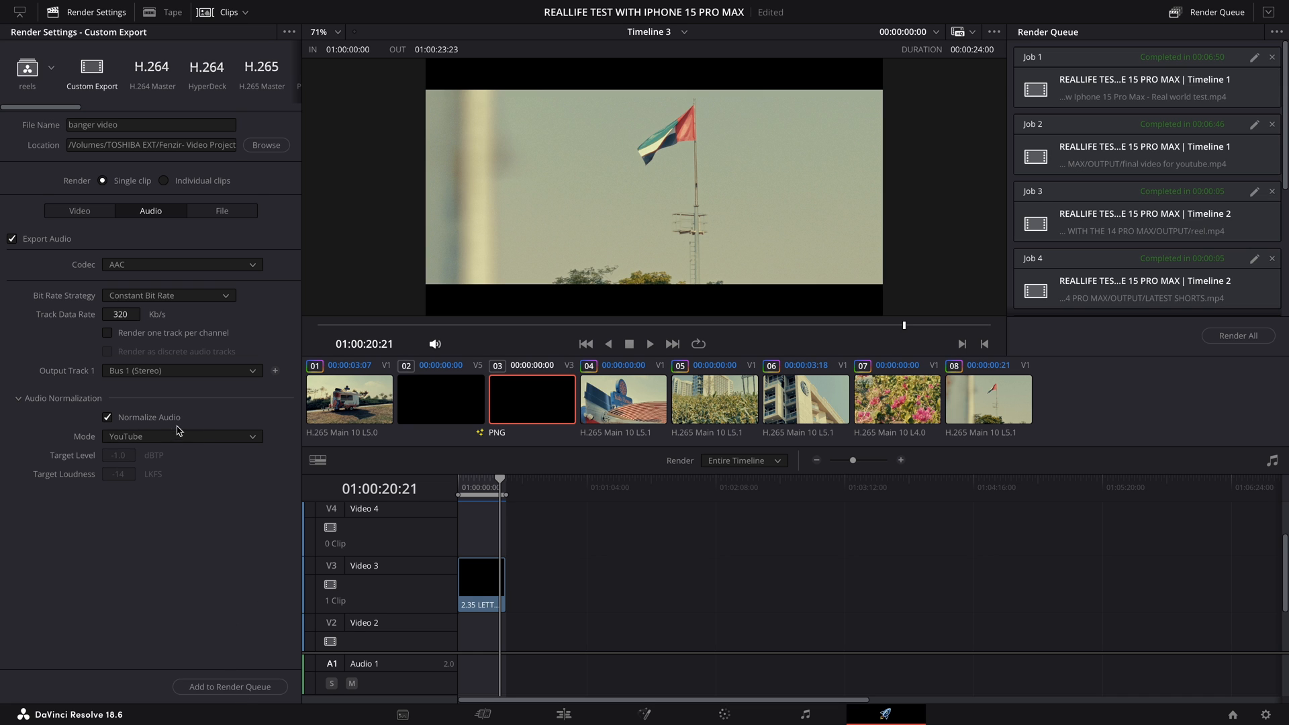
mouse_move(288, 159)
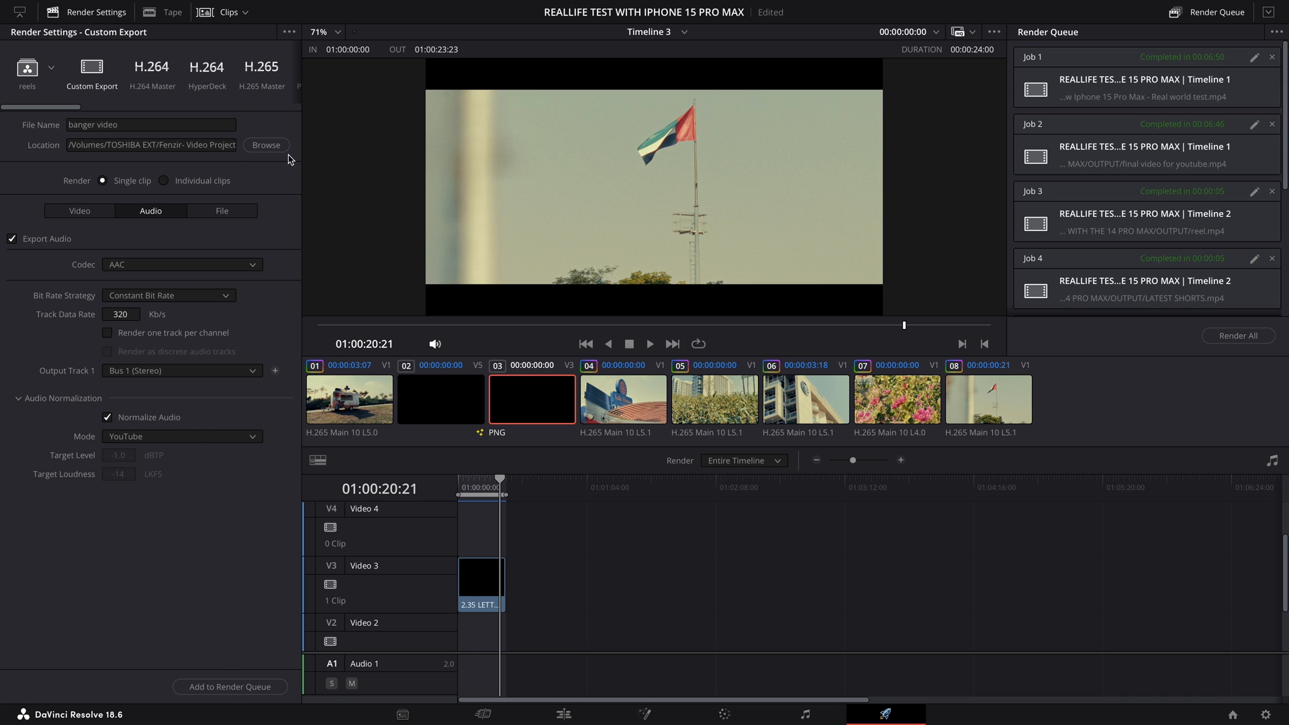
Step: Load the saved YOUTUBE render preset (3840 x 1920, 65000 Kb/s)
click(288, 32)
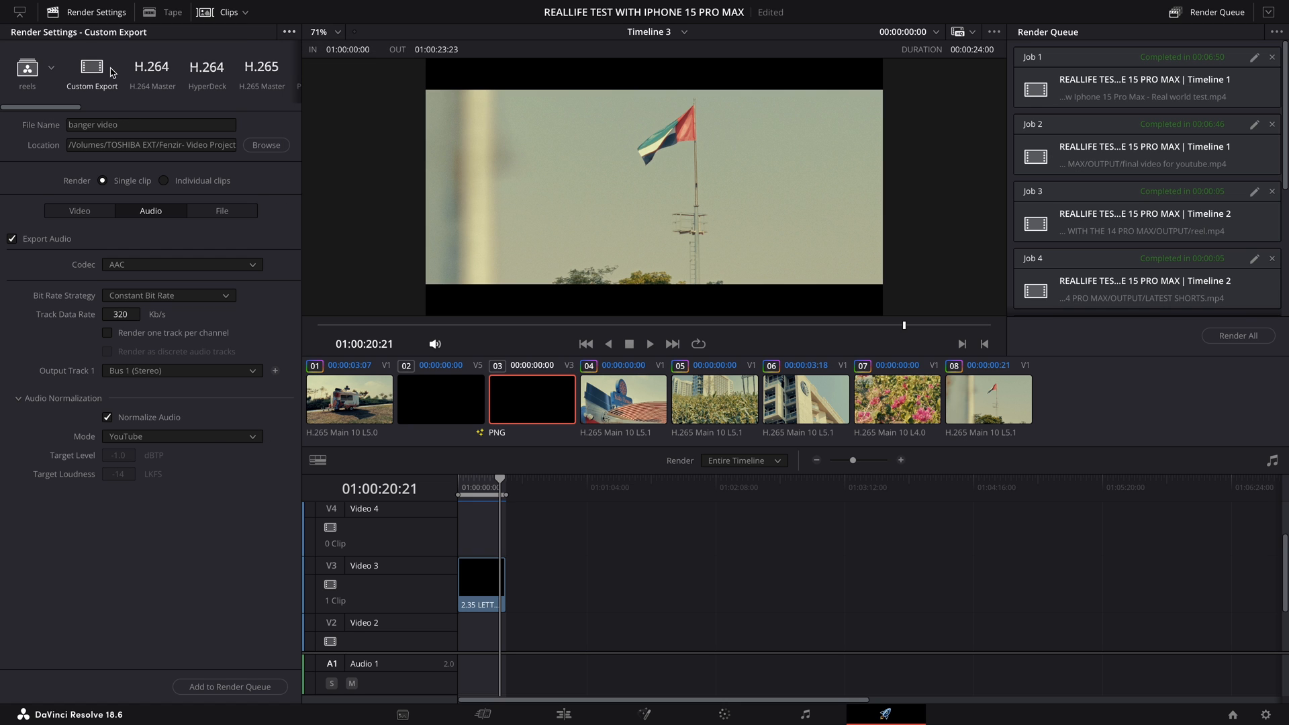
click(27, 70)
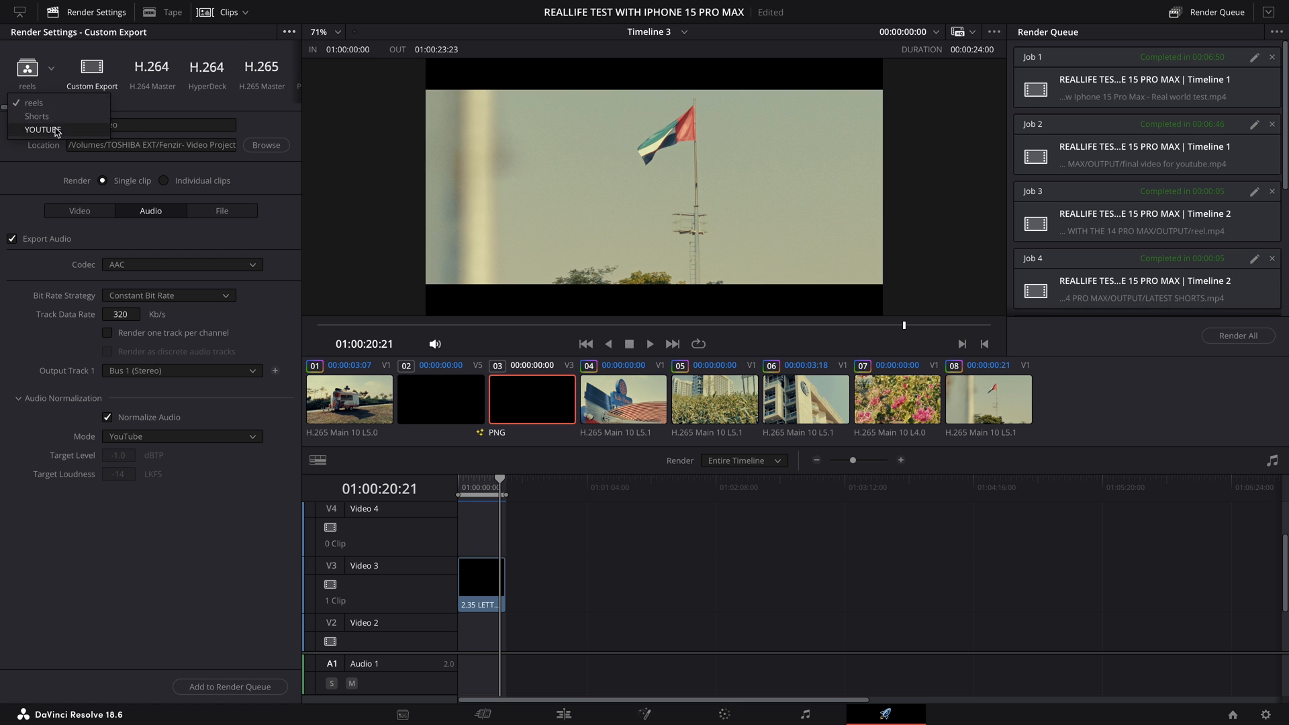
click(43, 130)
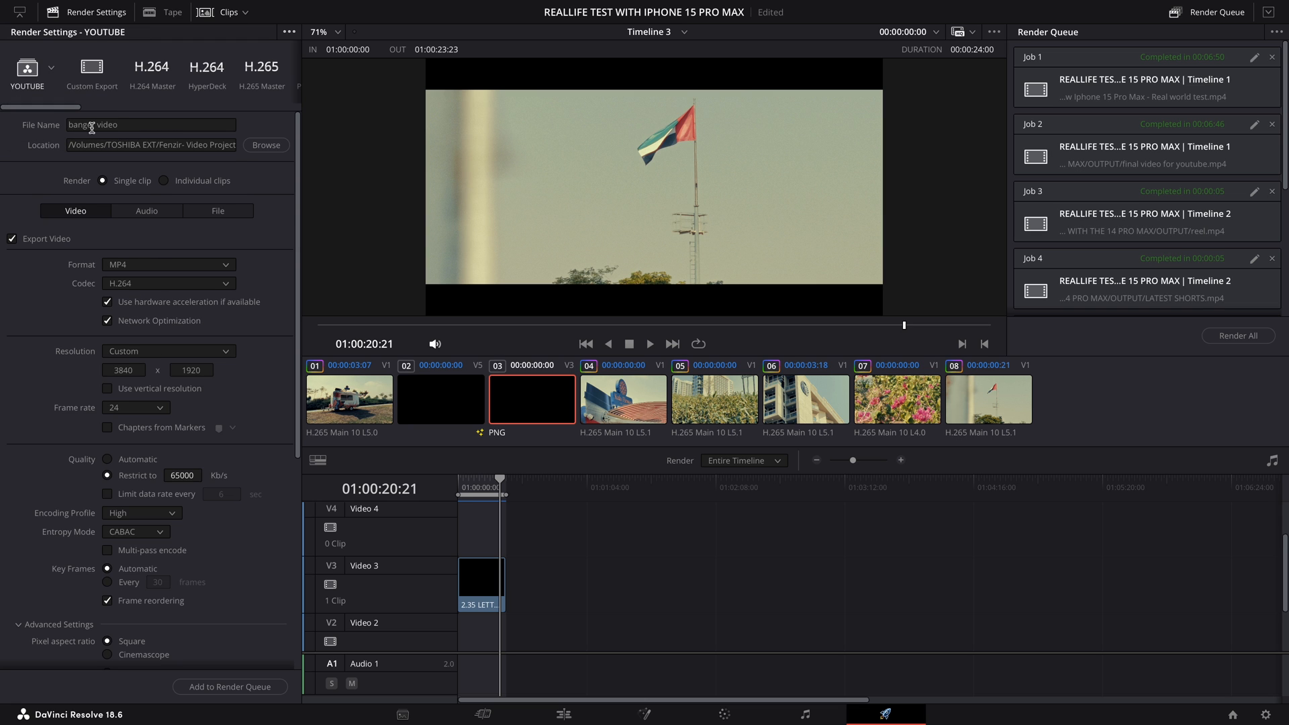
Step: Set the output resolution to 1920 x 1080 HD
click(168, 350)
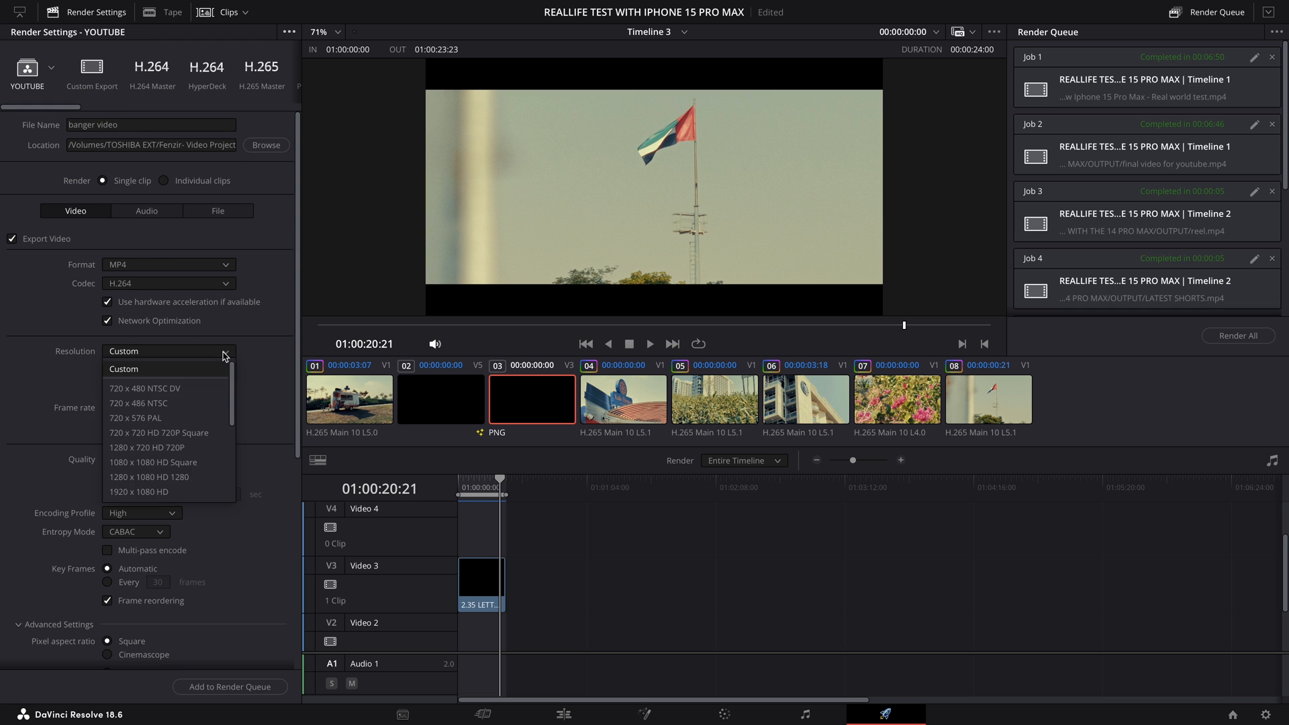
mouse_move(156, 491)
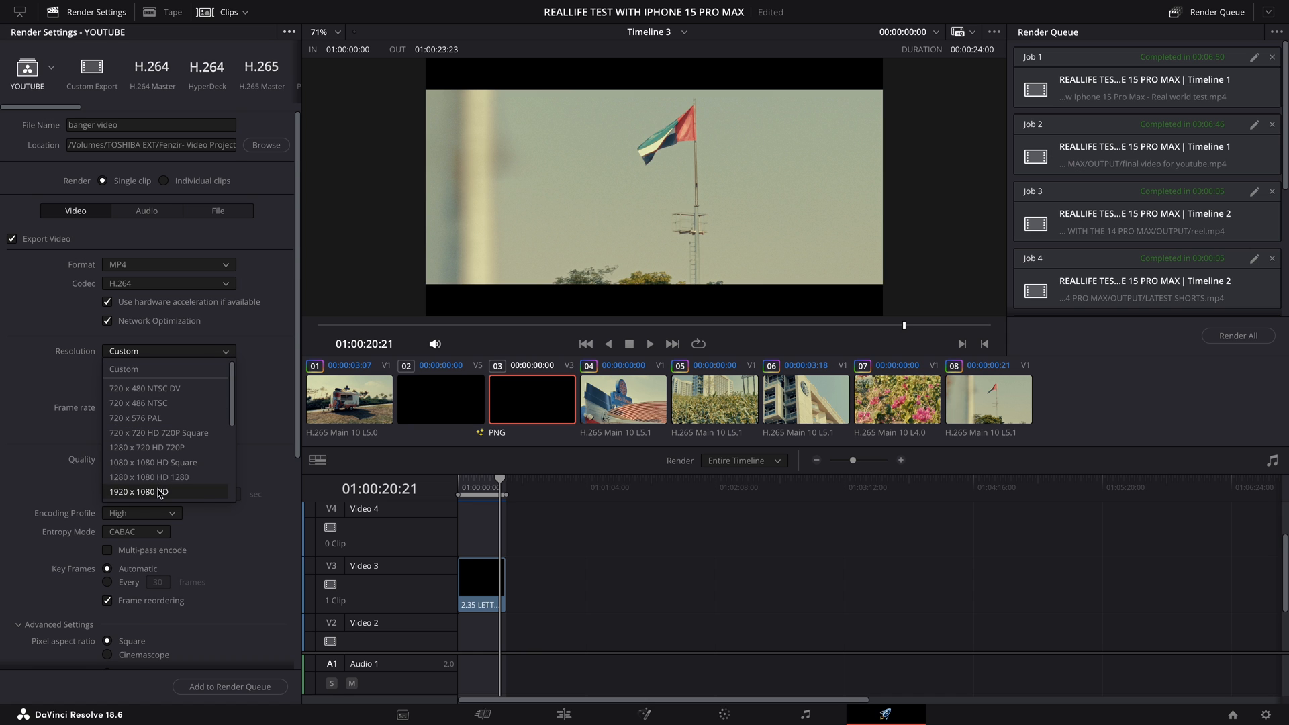
click(145, 491)
text(50000)
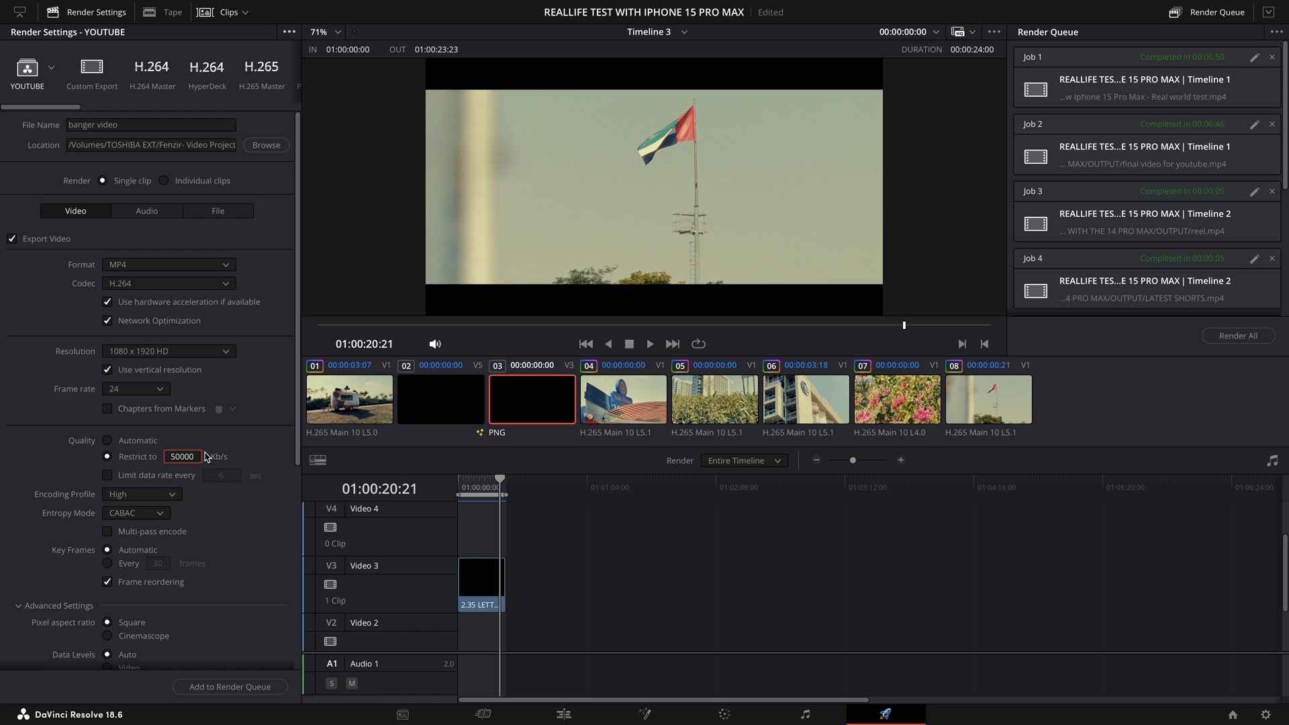
mouse_move(146, 321)
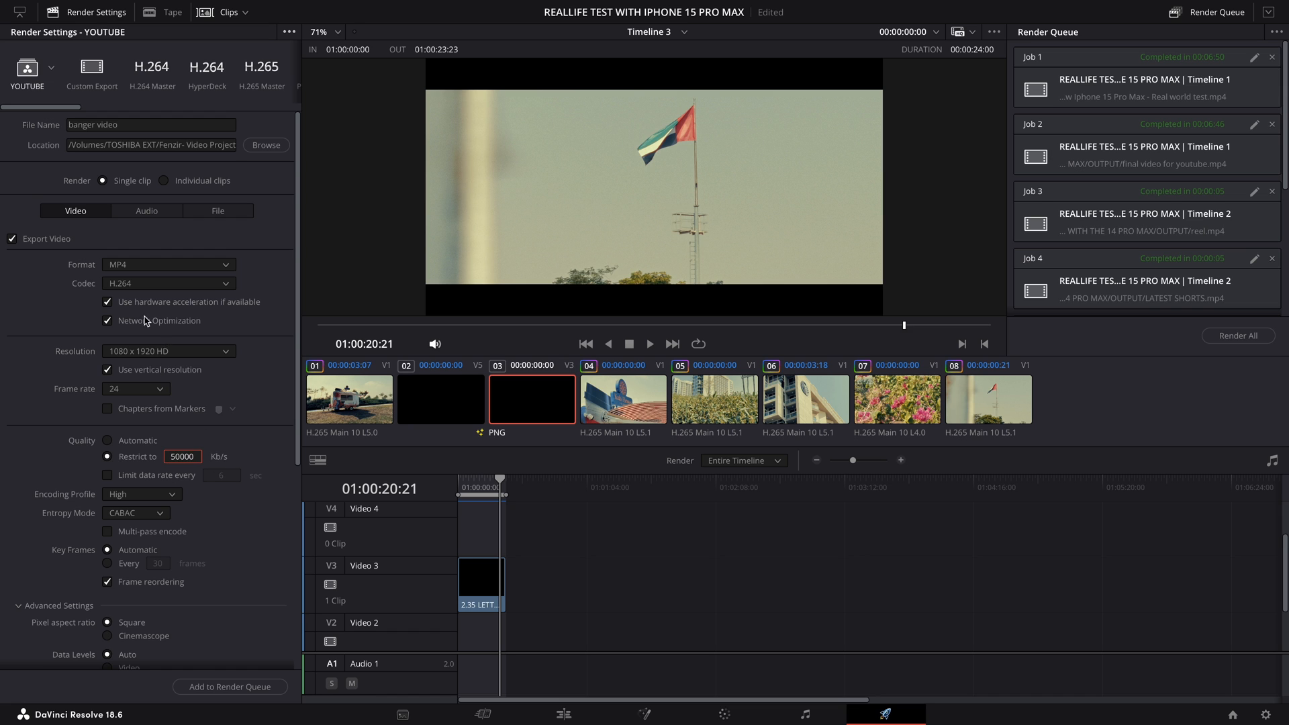
mouse_move(152, 371)
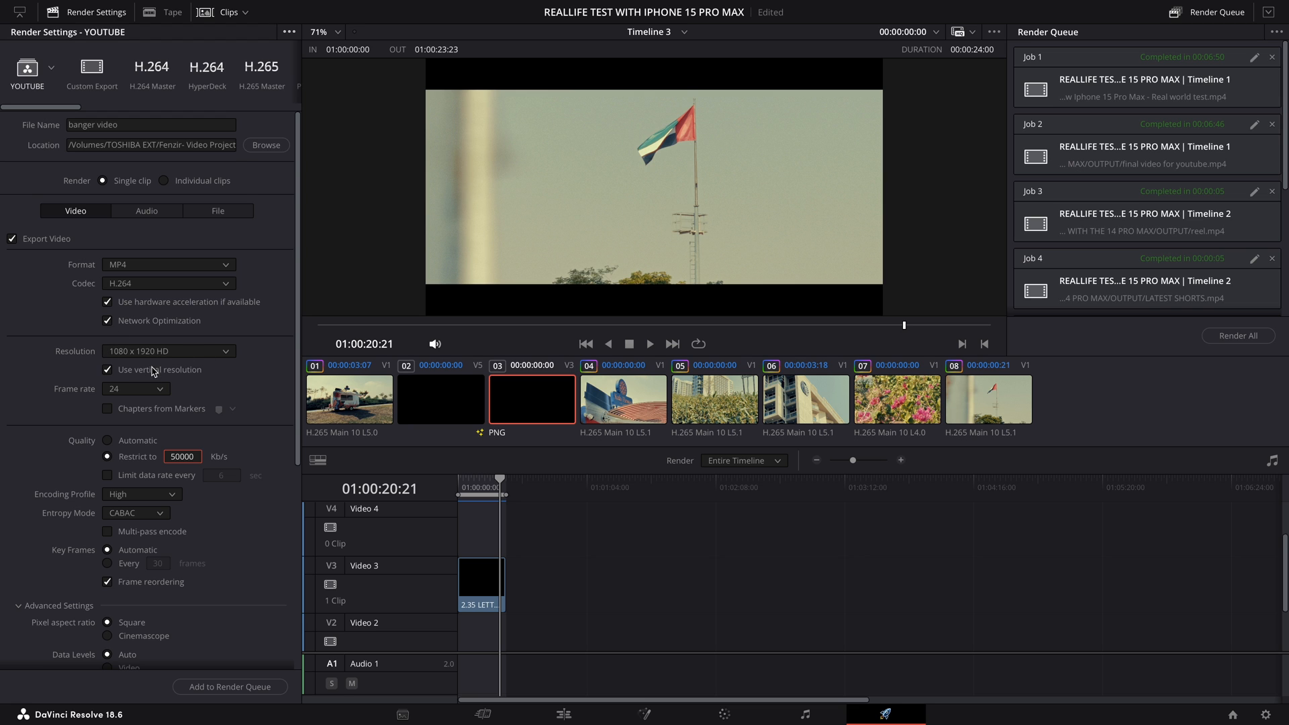
mouse_move(204, 348)
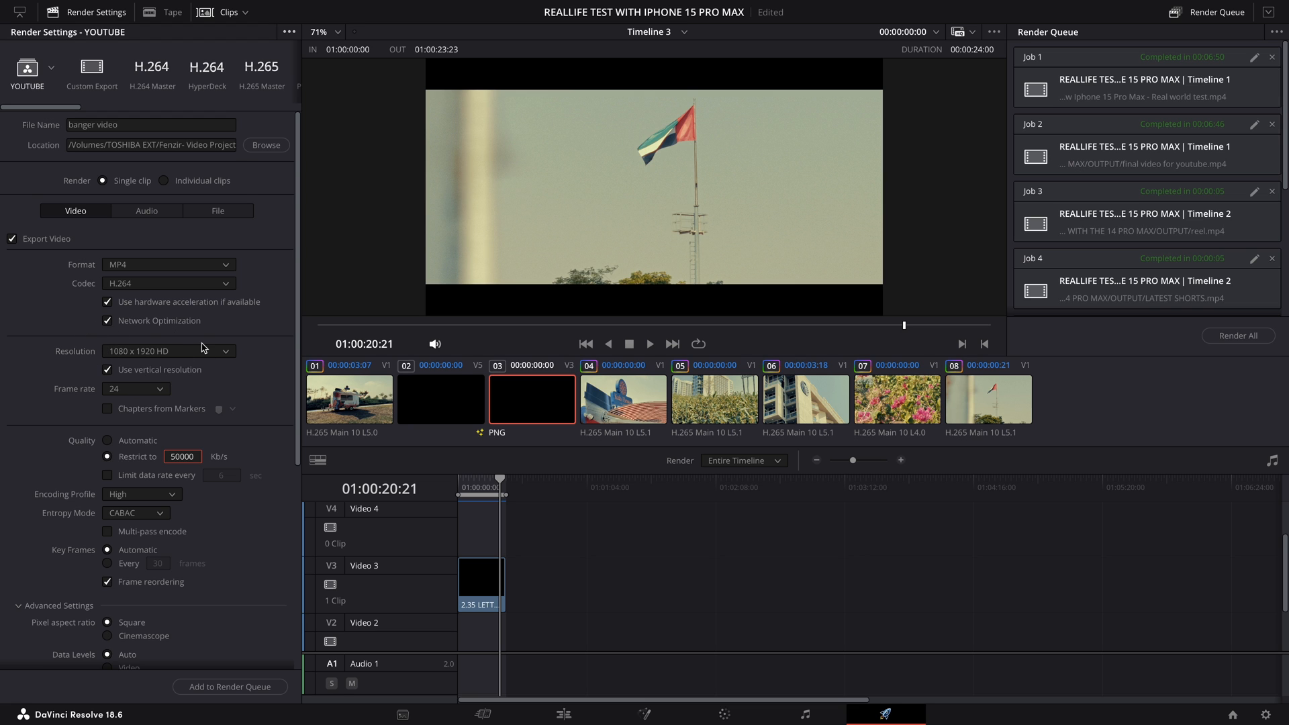
mouse_move(141, 345)
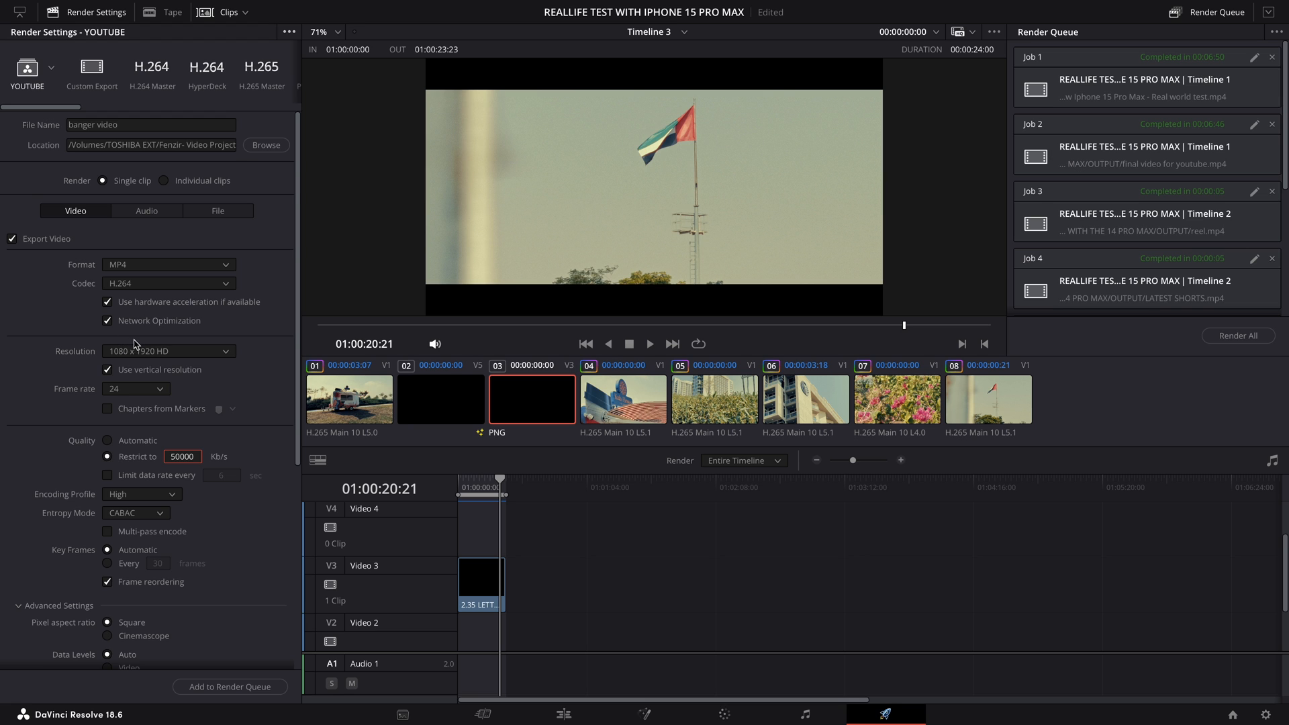
mouse_move(118, 377)
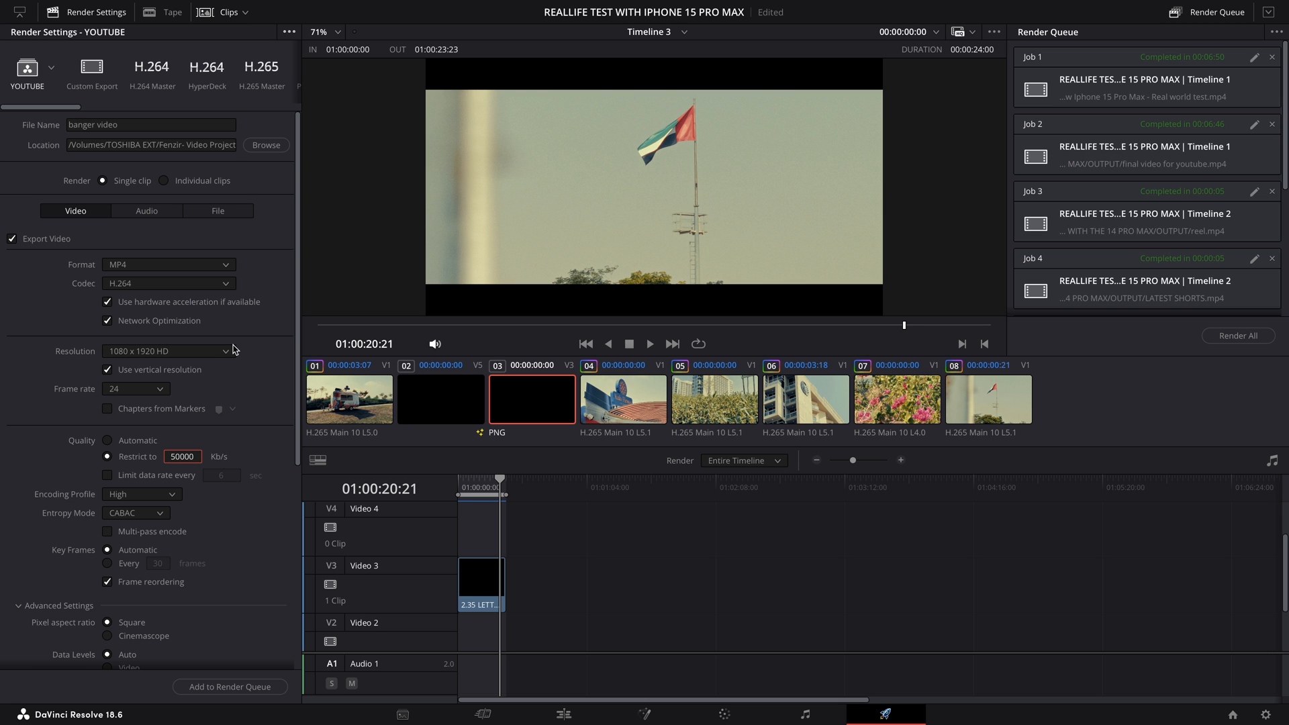
mouse_move(216, 388)
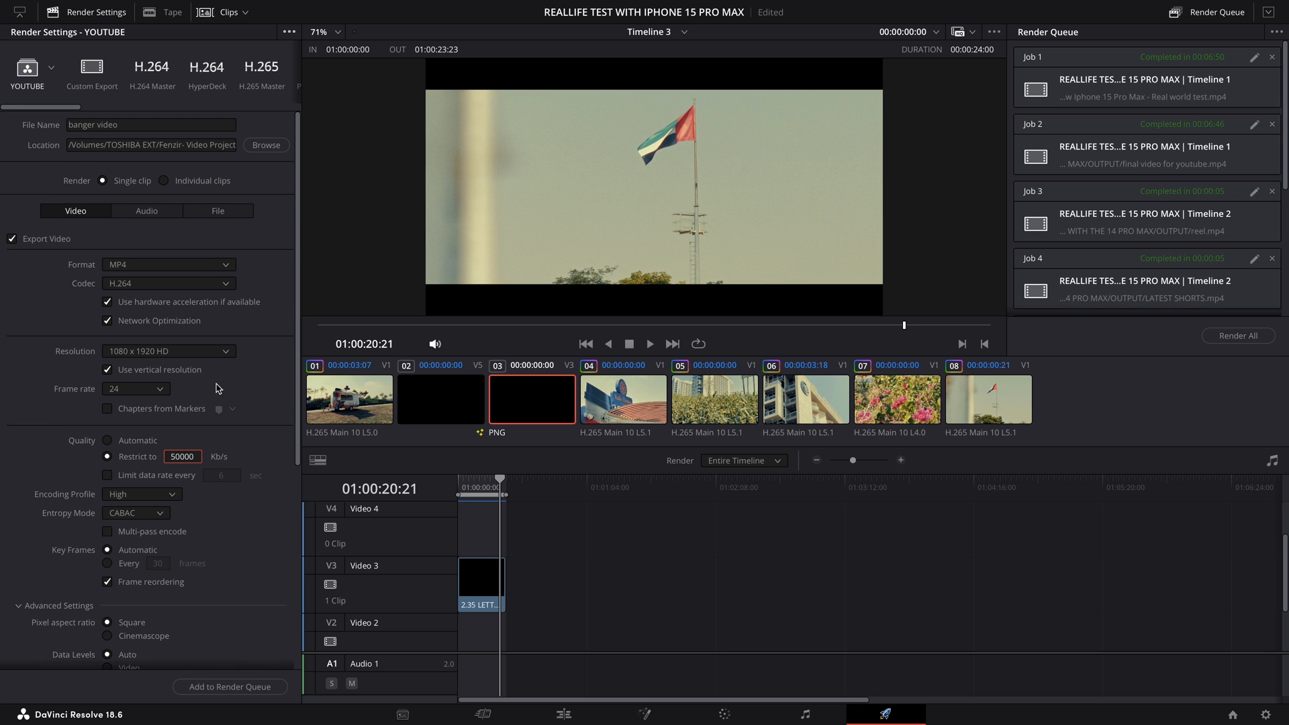
mouse_move(59, 75)
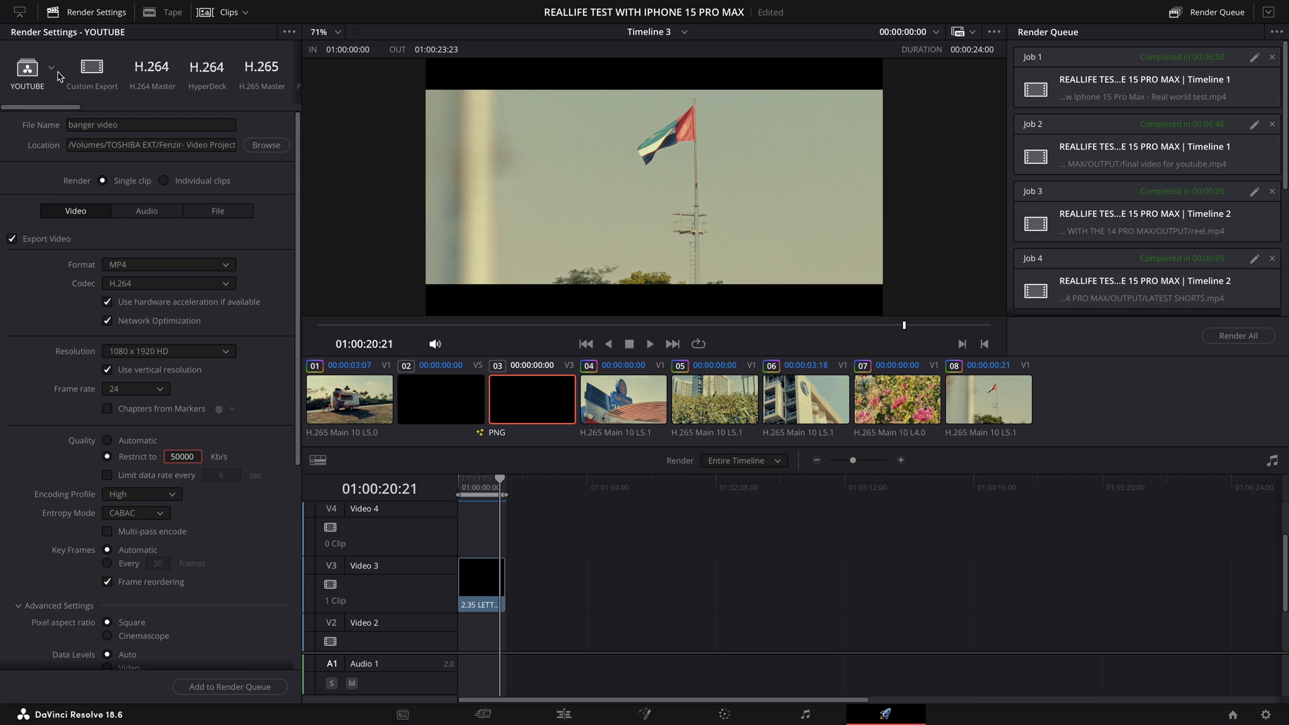
Step: Show the saved render presets list (reels, Shorts, YOUTUBE)
click(53, 67)
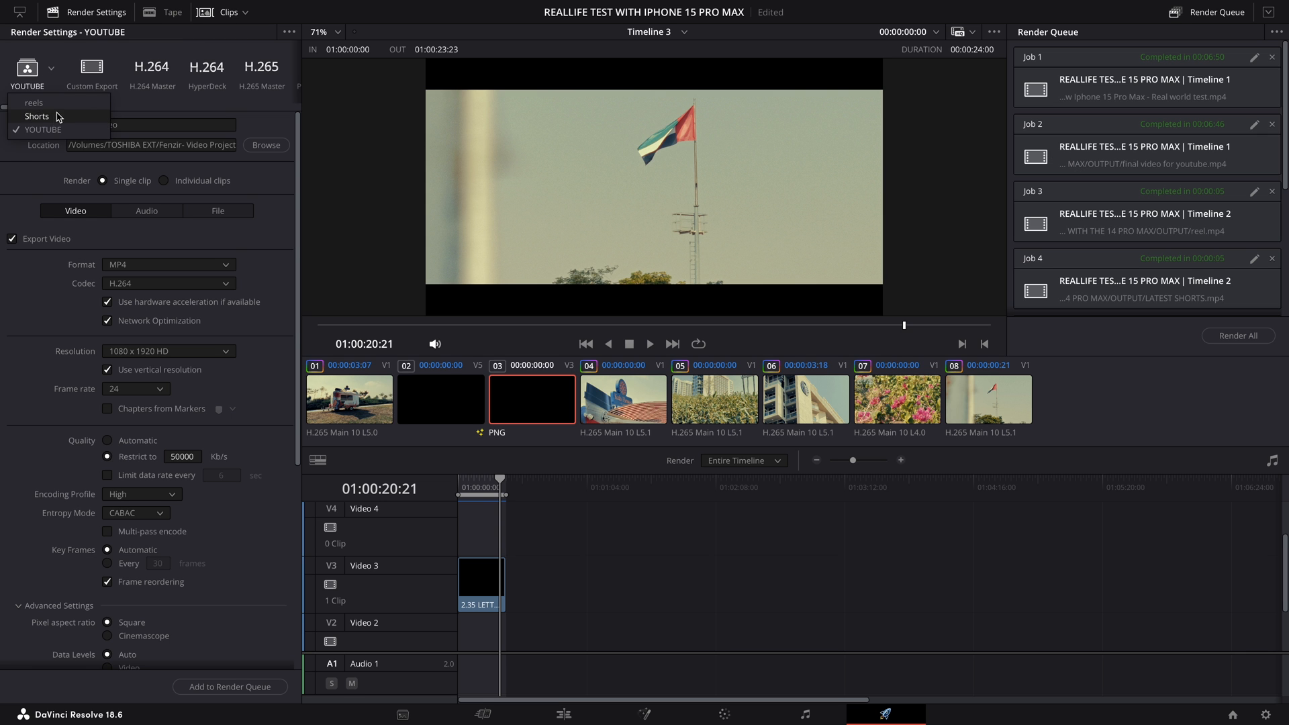
mouse_move(267, 333)
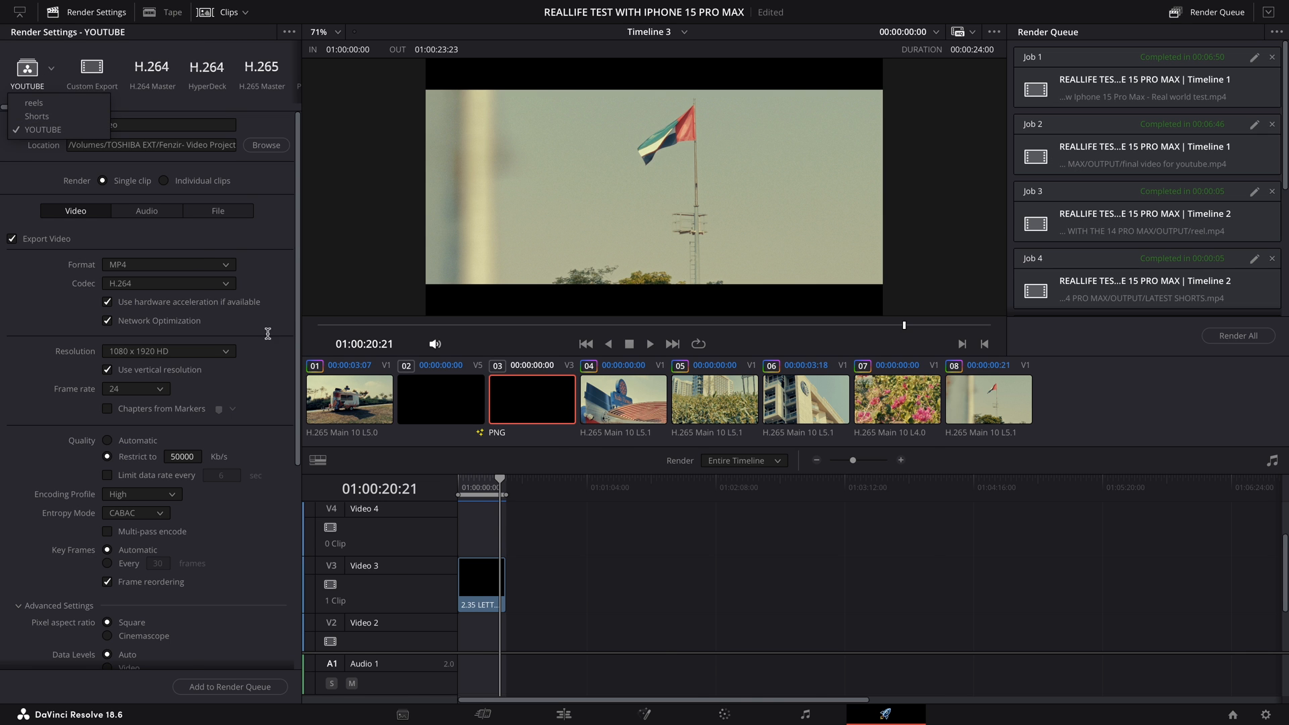